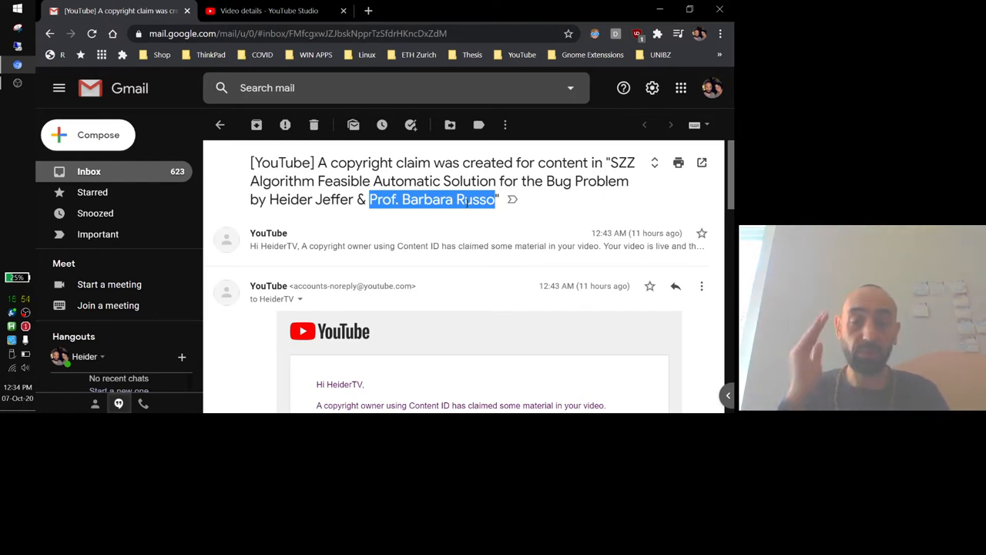
Review the copyright claim list and bring up the claimed SZZ Algorithm video's claim page
scroll("down", 3)
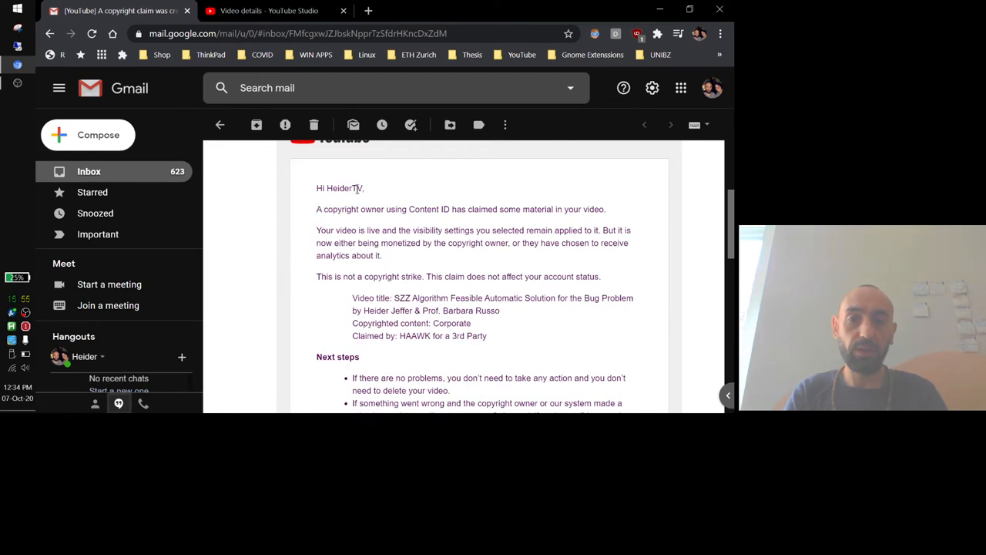
mouse_move(456, 219)
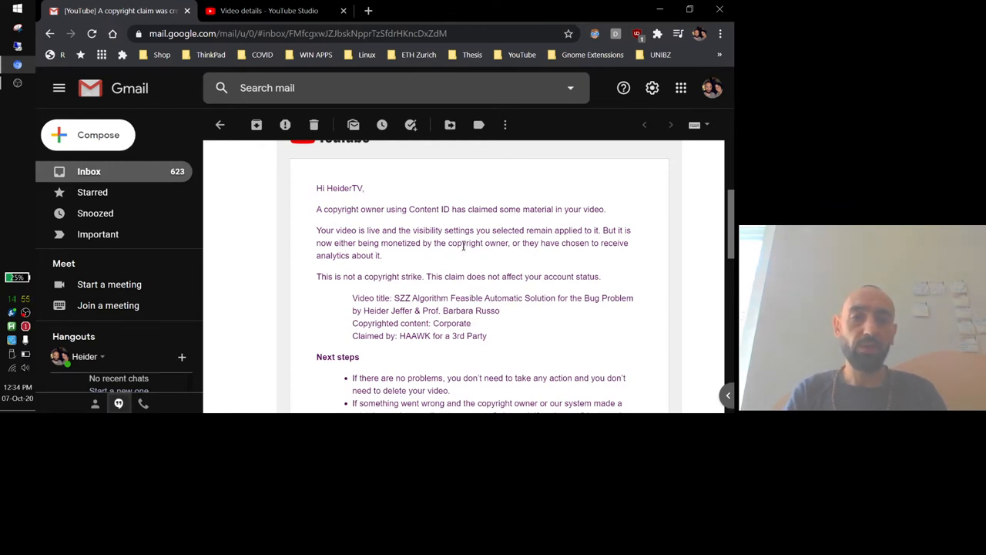
mouse_move(557, 259)
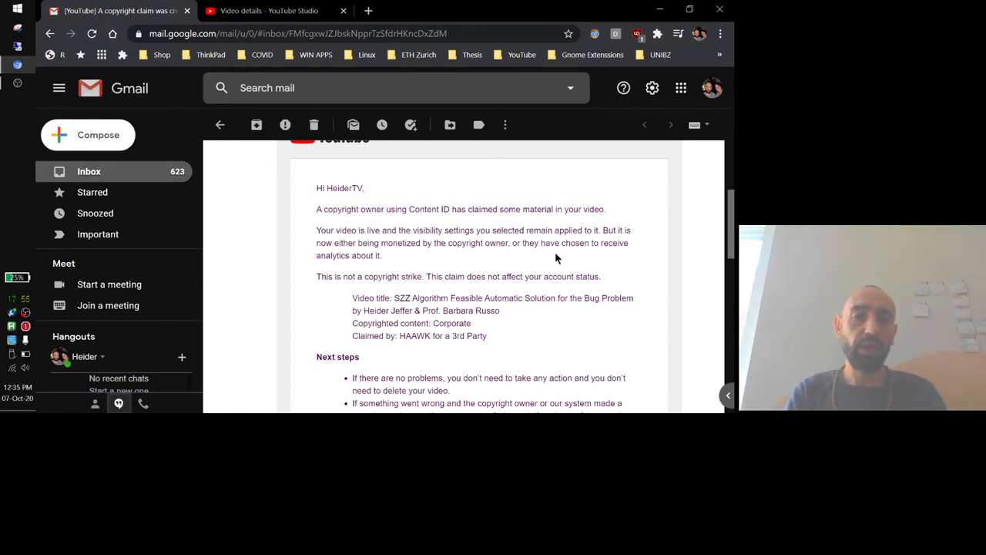
mouse_move(297, 283)
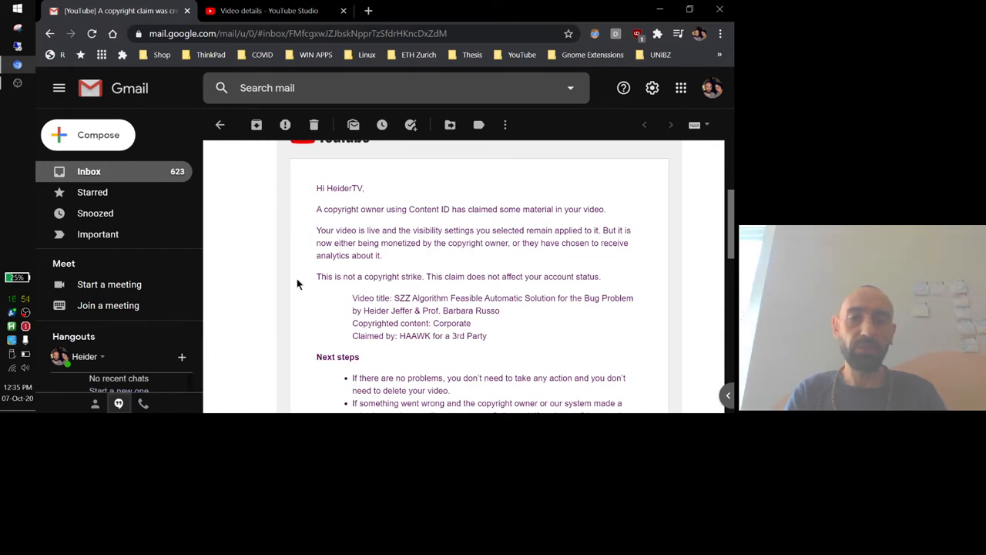
scroll("down", 3)
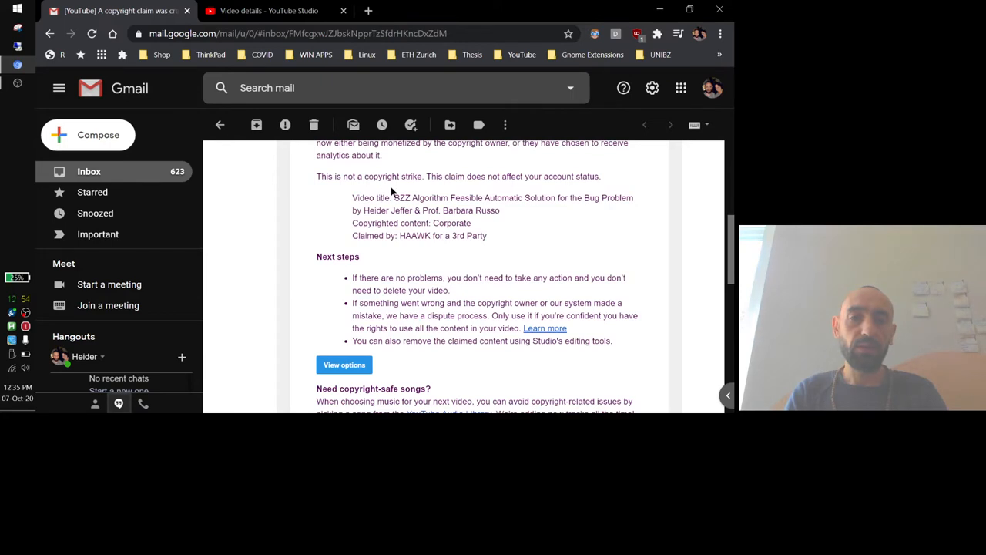
mouse_move(475, 182)
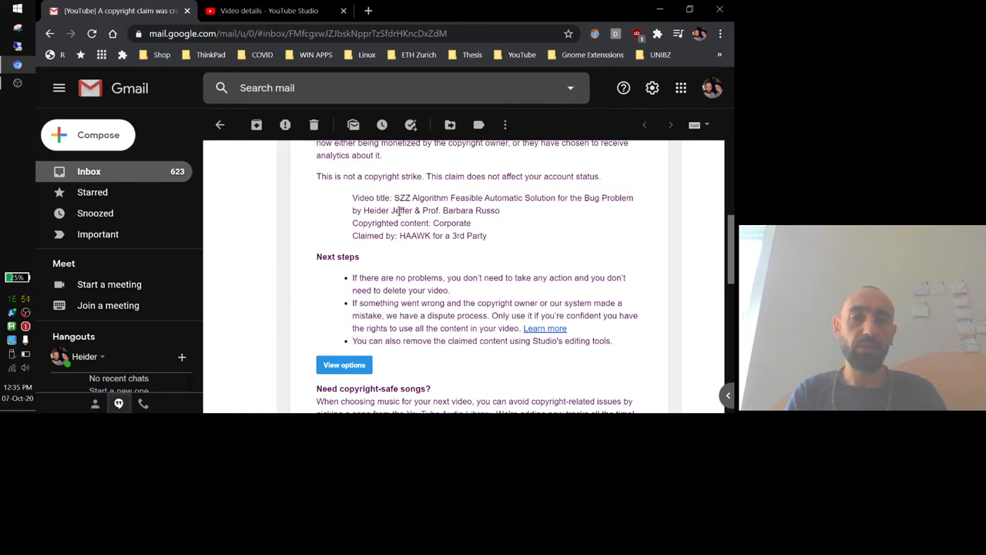
mouse_move(501, 197)
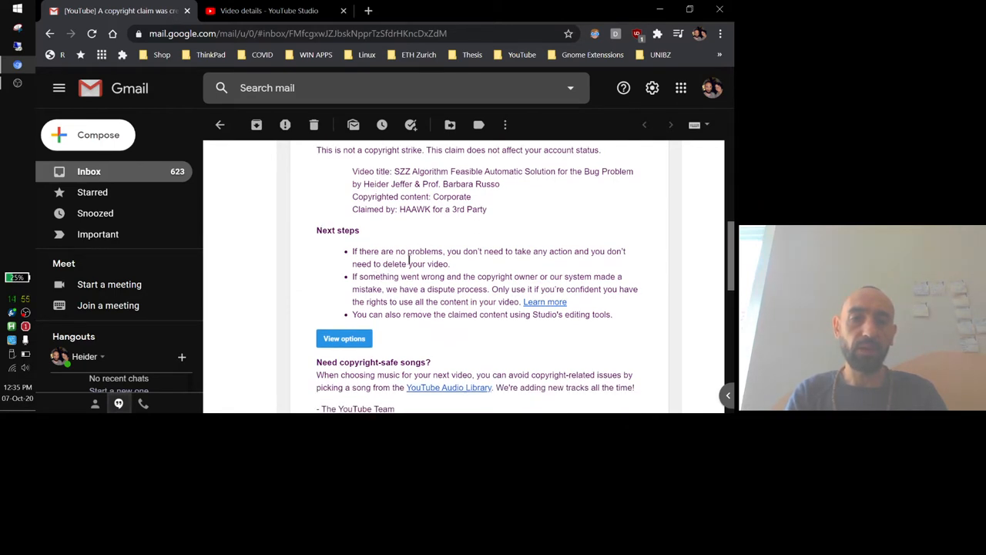
mouse_move(462, 262)
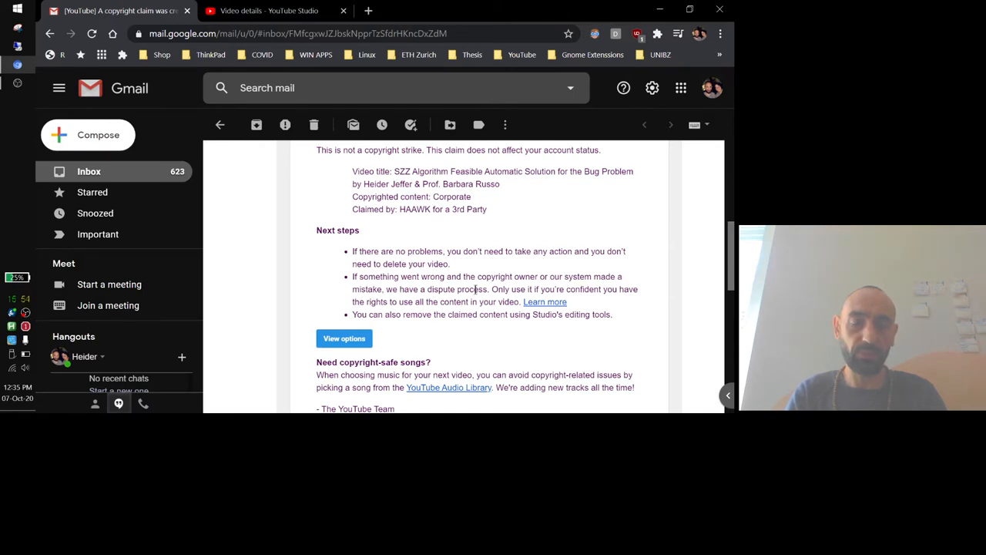
scroll("up", 3)
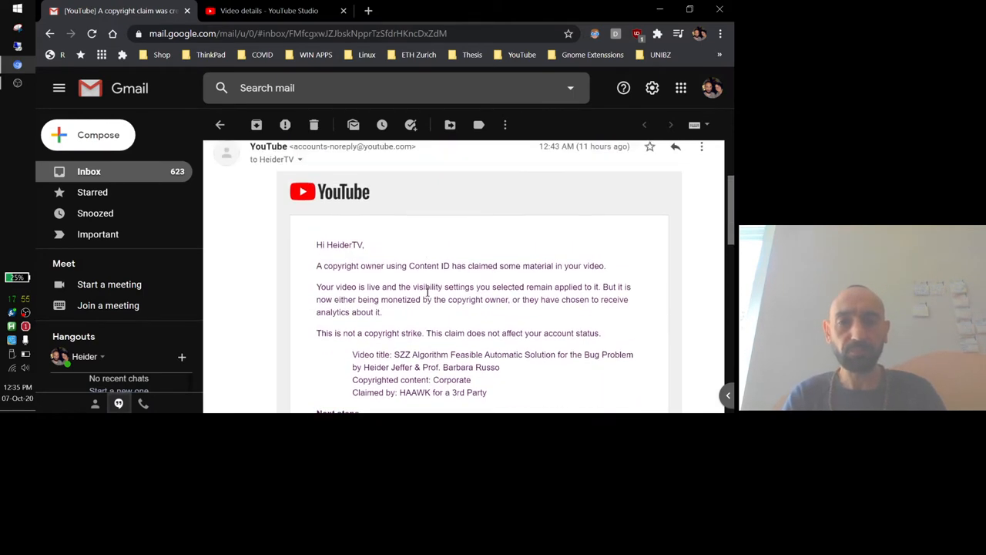
scroll("up", 3)
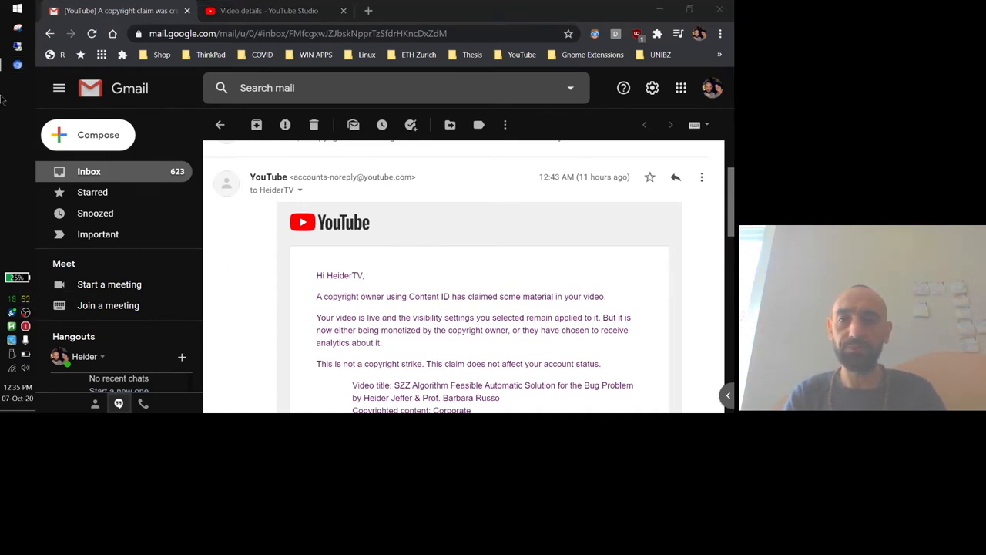
mouse_move(12, 312)
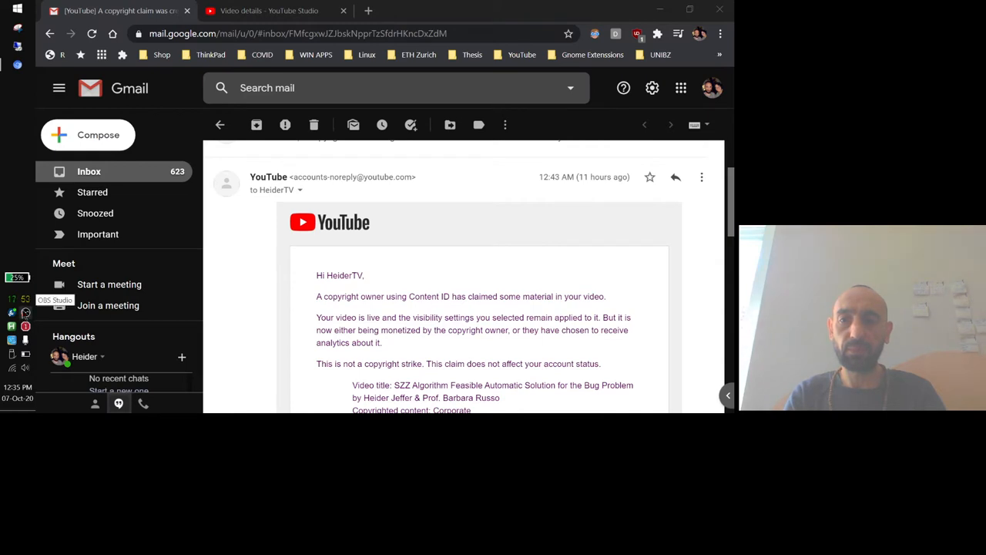
mouse_move(397, 254)
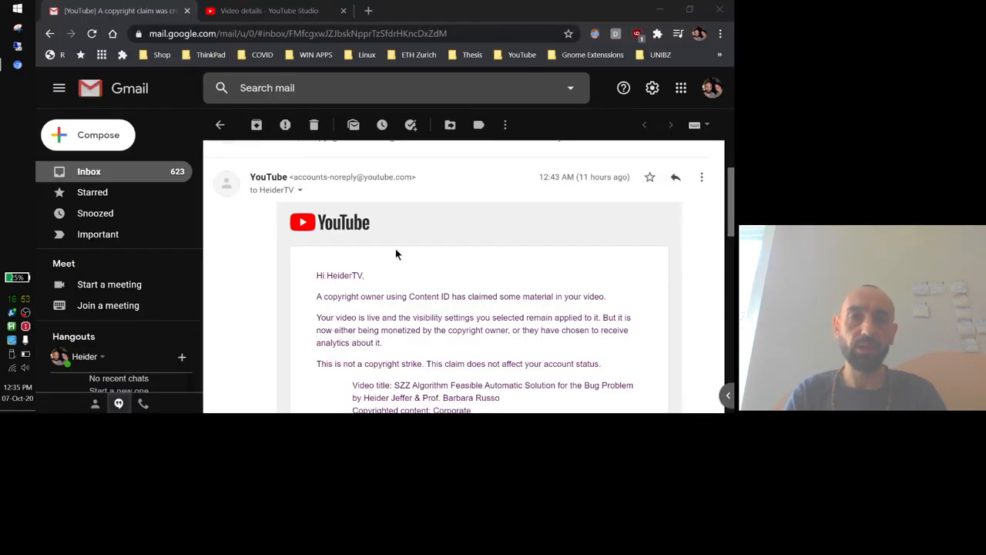
mouse_move(382, 159)
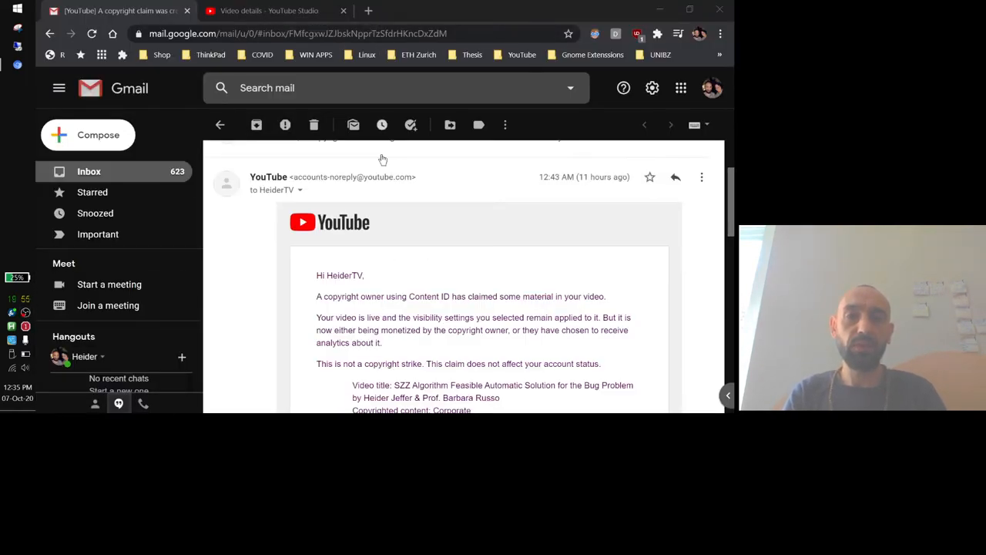
scroll("down", 3)
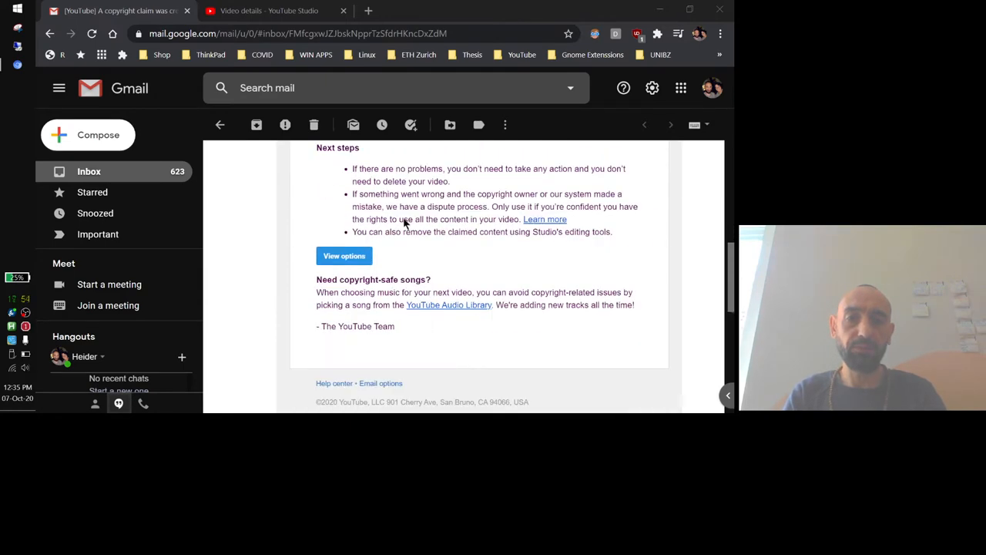
scroll("down", 3)
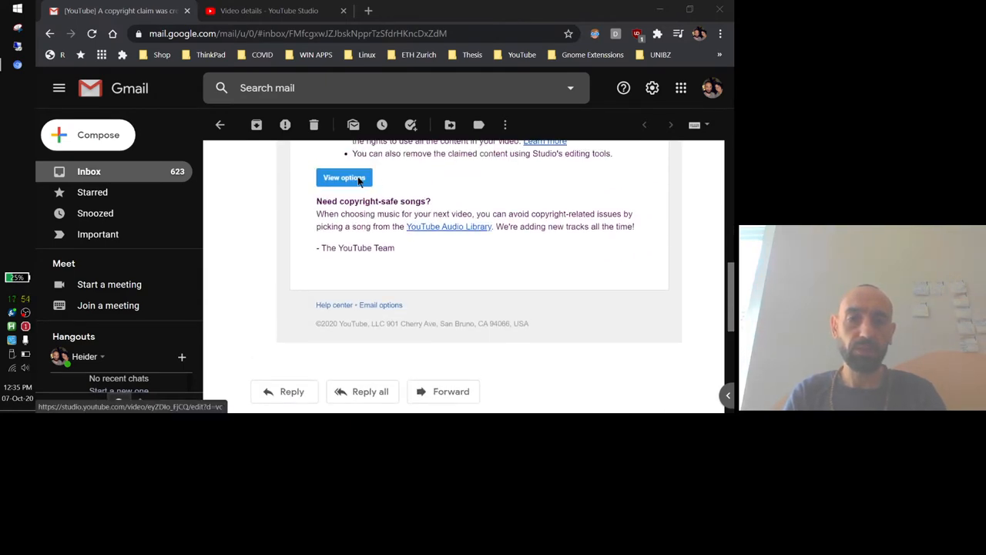
left_click(343, 177)
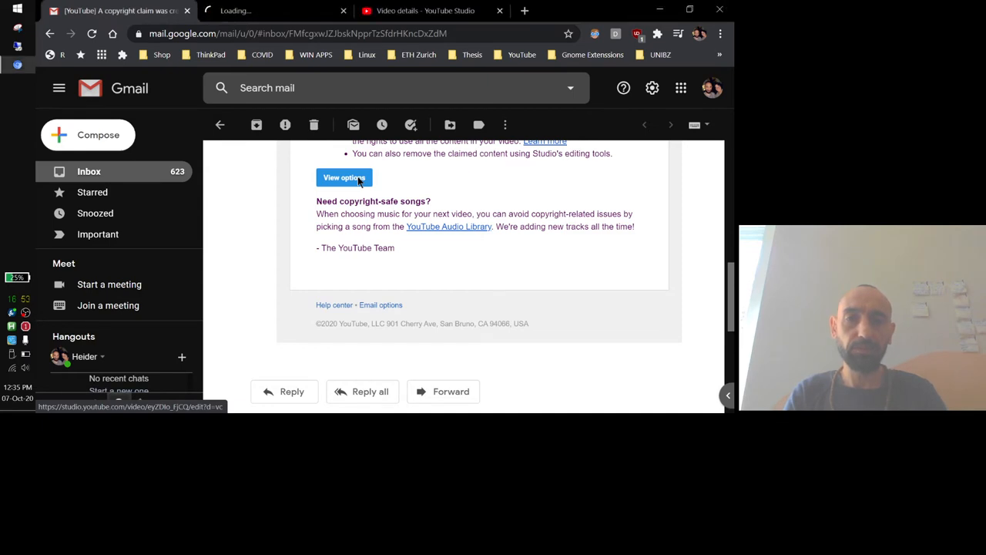
left_click(344, 177)
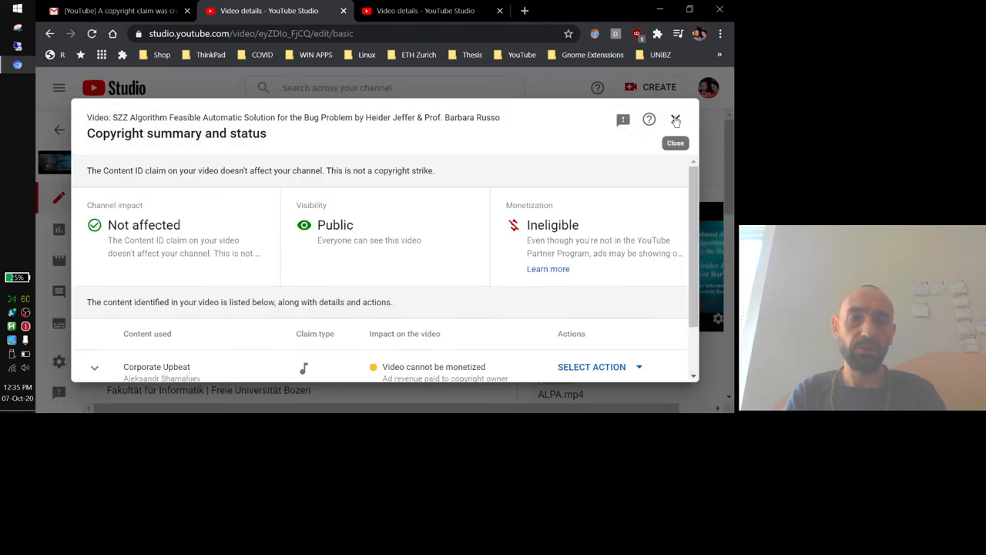
Dismiss the copyright summary, mute the preview, and launch the video on its public YouTube watch page
left_click(675, 120)
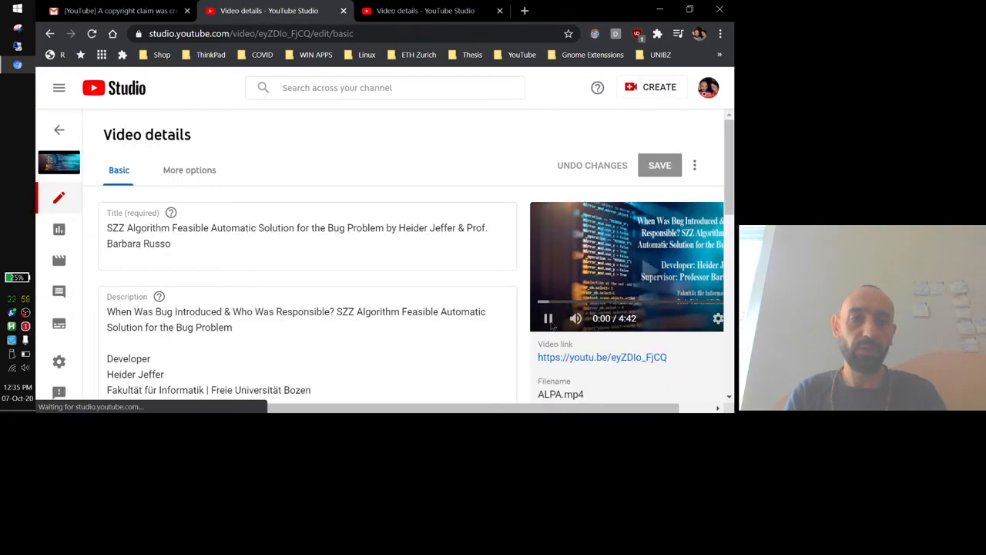
mouse_move(576, 318)
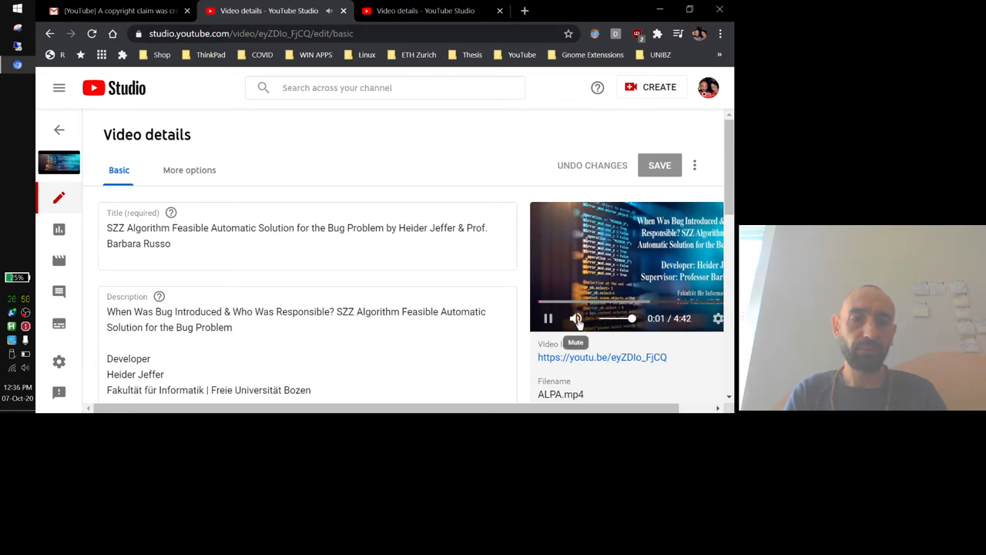
left_click(576, 318)
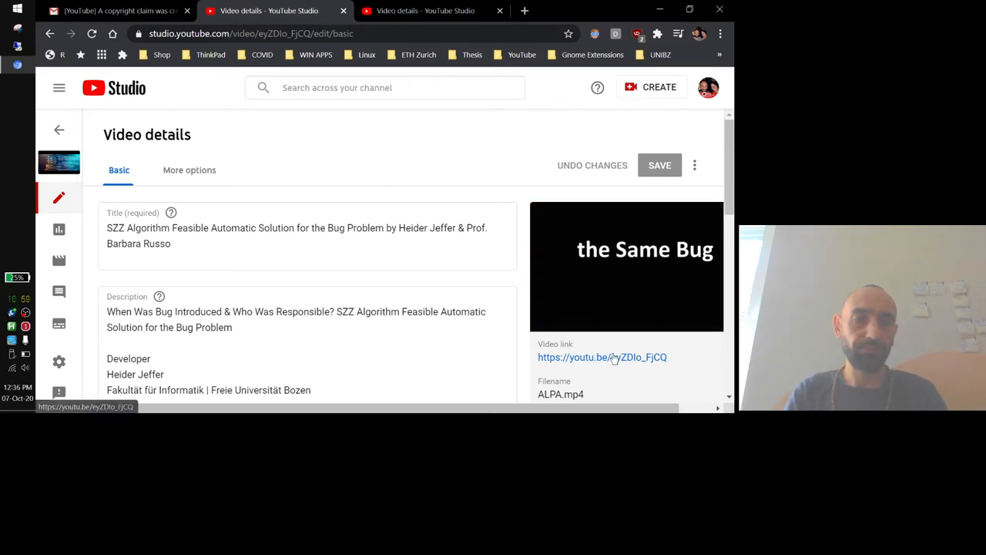
left_click(601, 357)
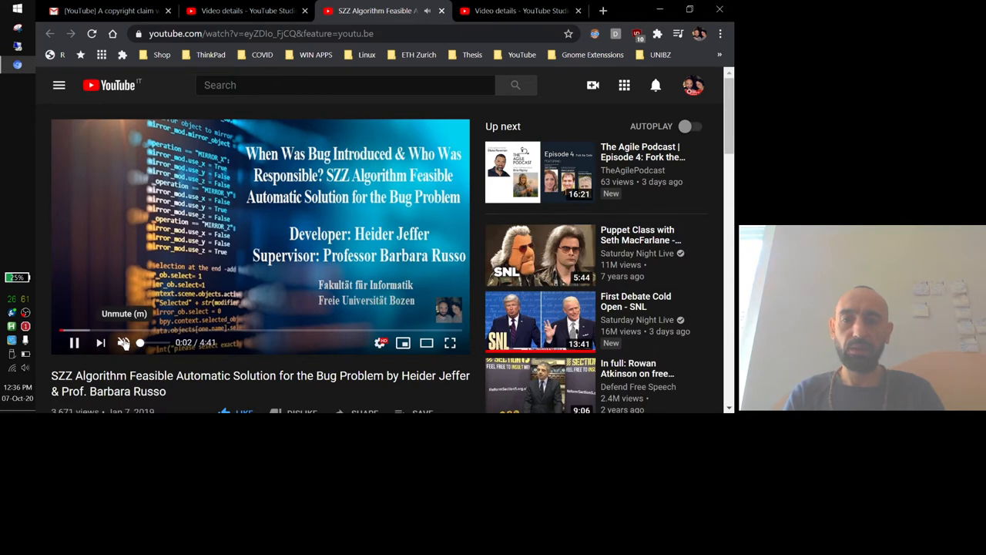
Unmute the SZZ algorithm video and set its playback speed to 2x via the player settings
left_click(124, 342)
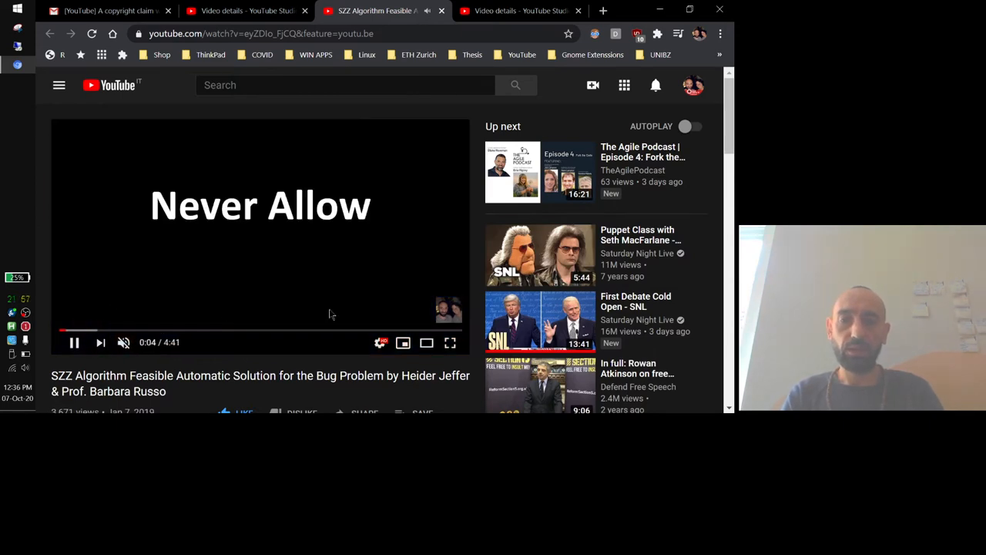
left_click(379, 342)
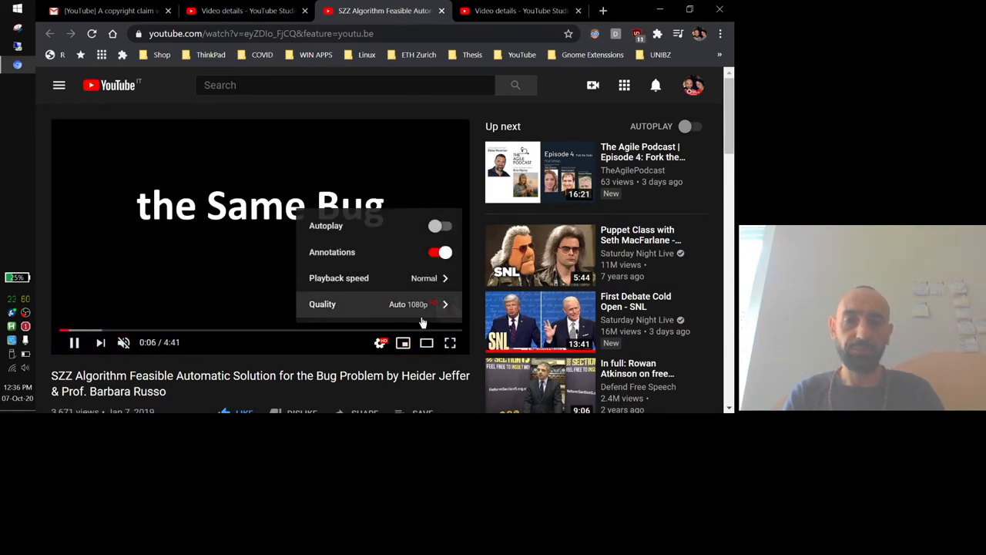
left_click(378, 277)
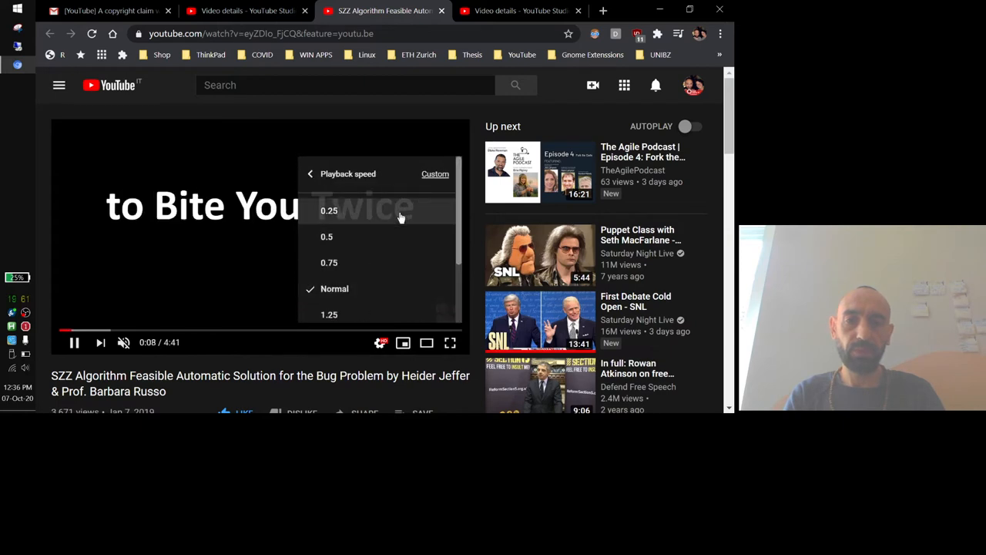
scroll("down", 3)
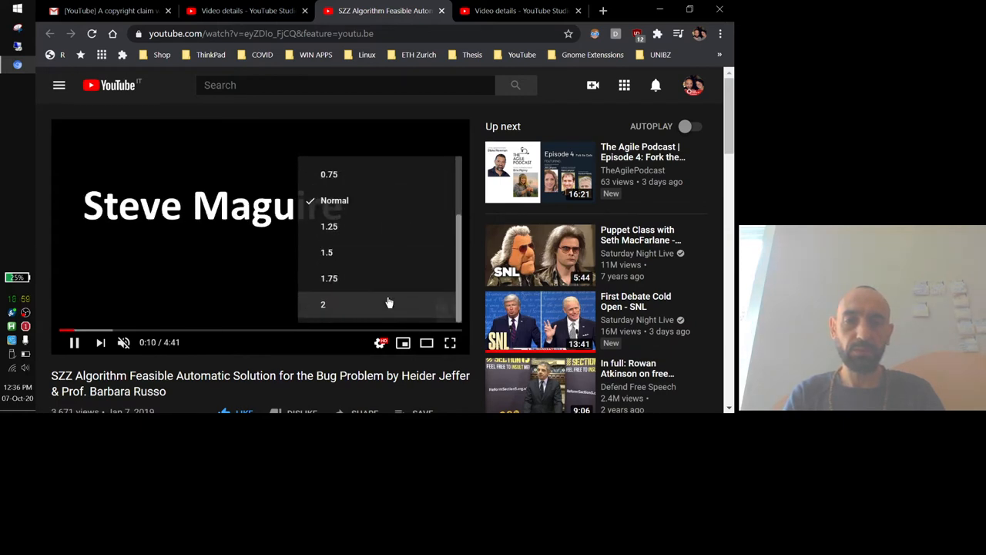
left_click(324, 304)
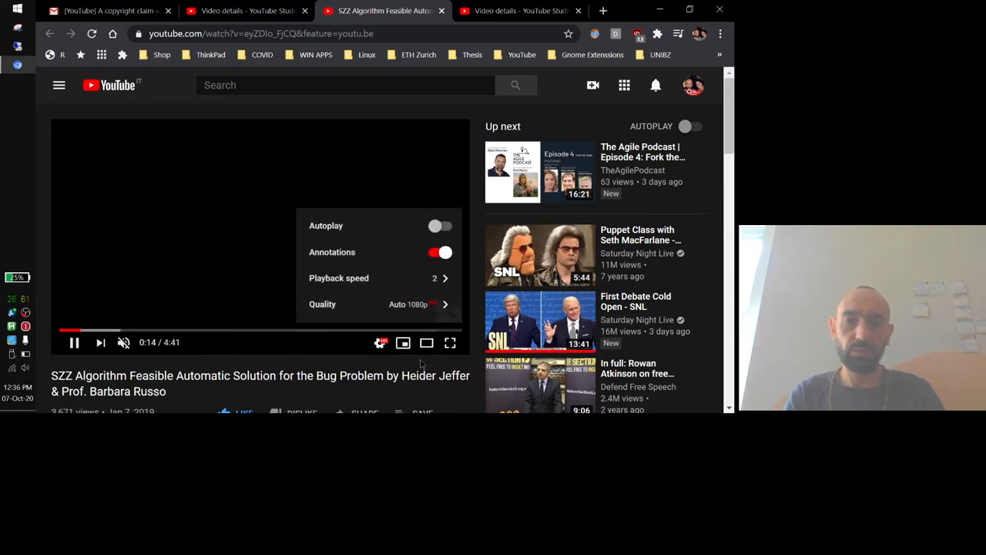
left_click(268, 329)
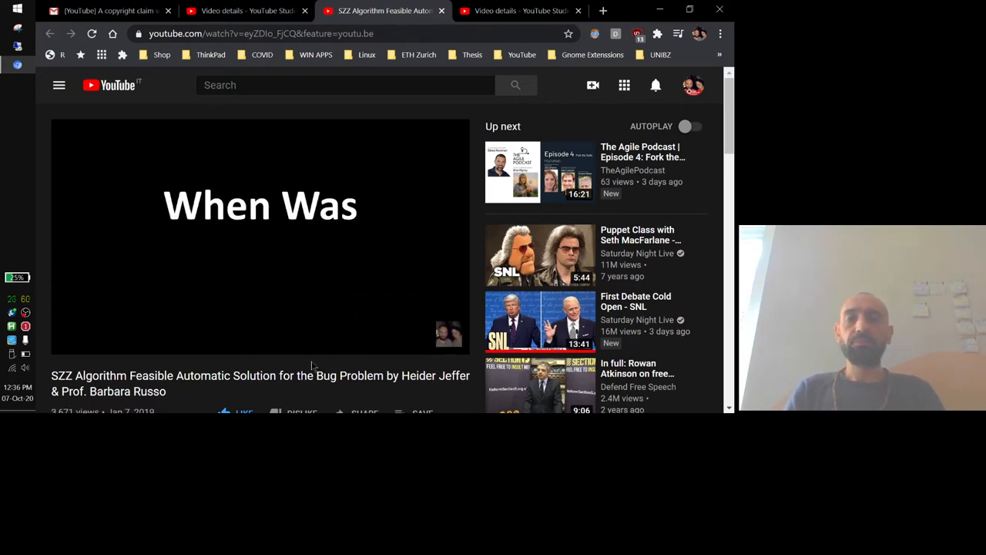
Let the lecture play to the Bug Life Cycle slide and pause it there, dismissing the player's context menu
left_click(260, 238)
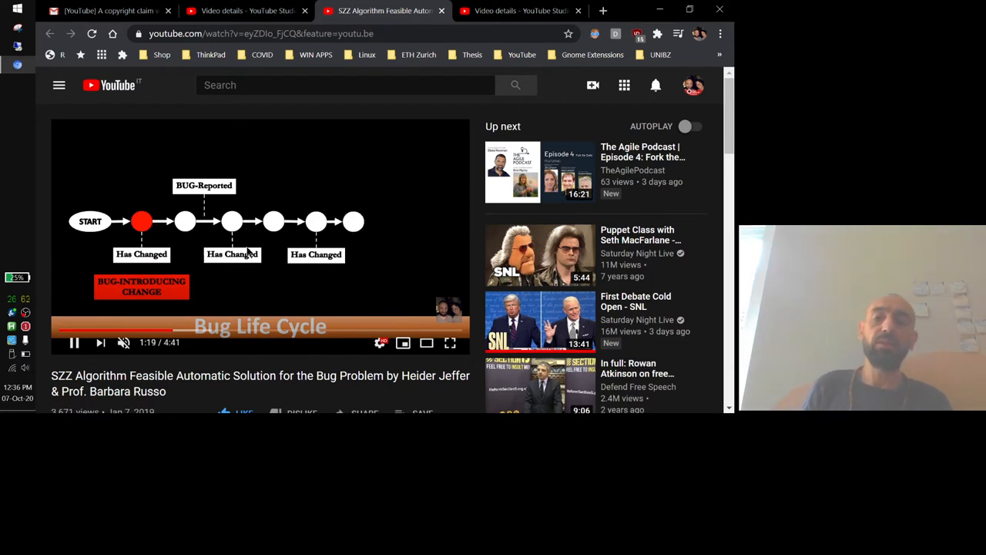
left_click(74, 343)
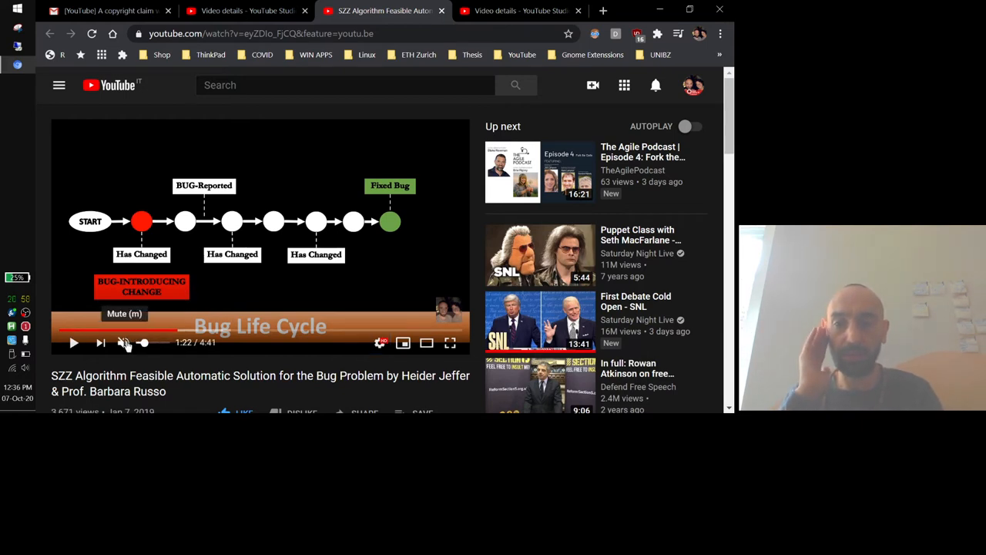
left_click(74, 342)
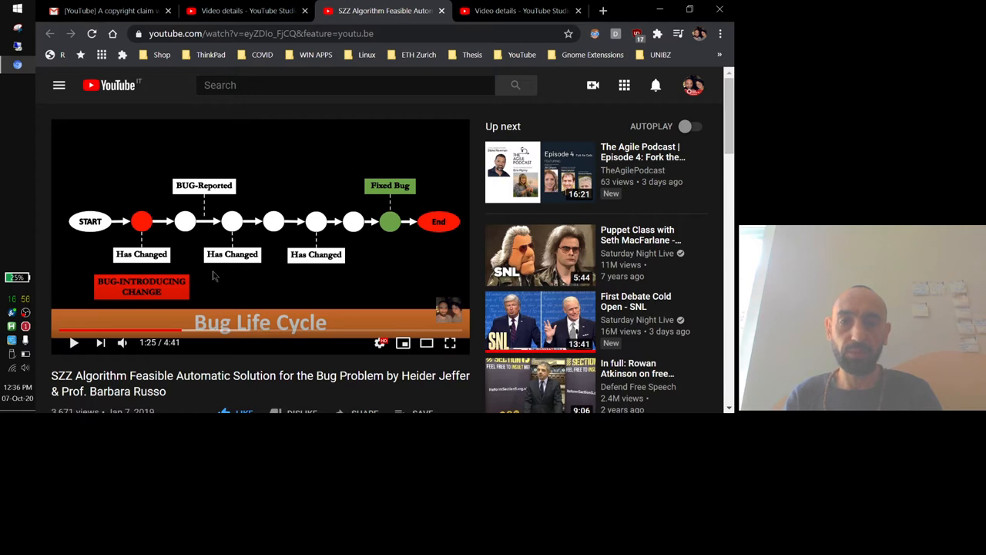
mouse_move(227, 268)
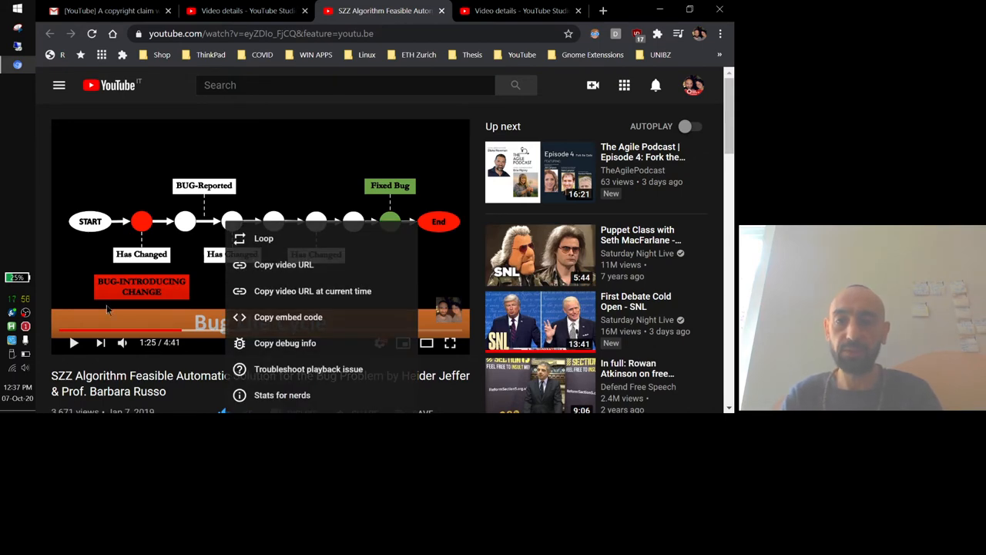
left_click(223, 348)
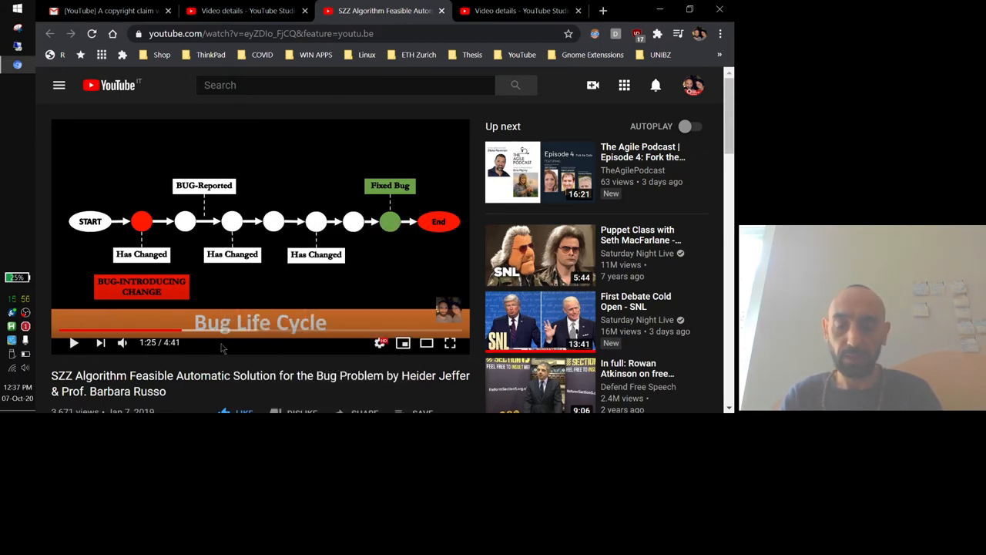
scroll("down", 3)
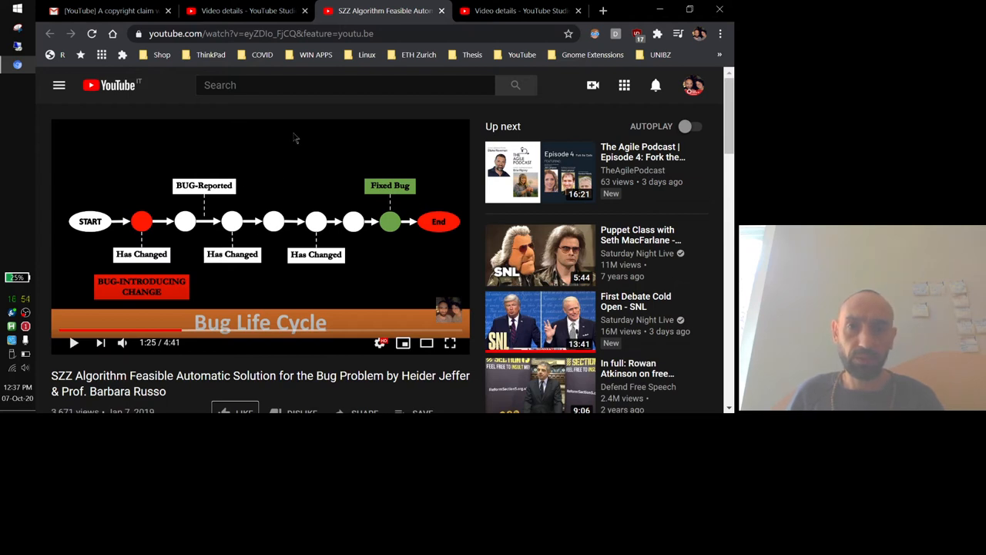
mouse_move(328, 262)
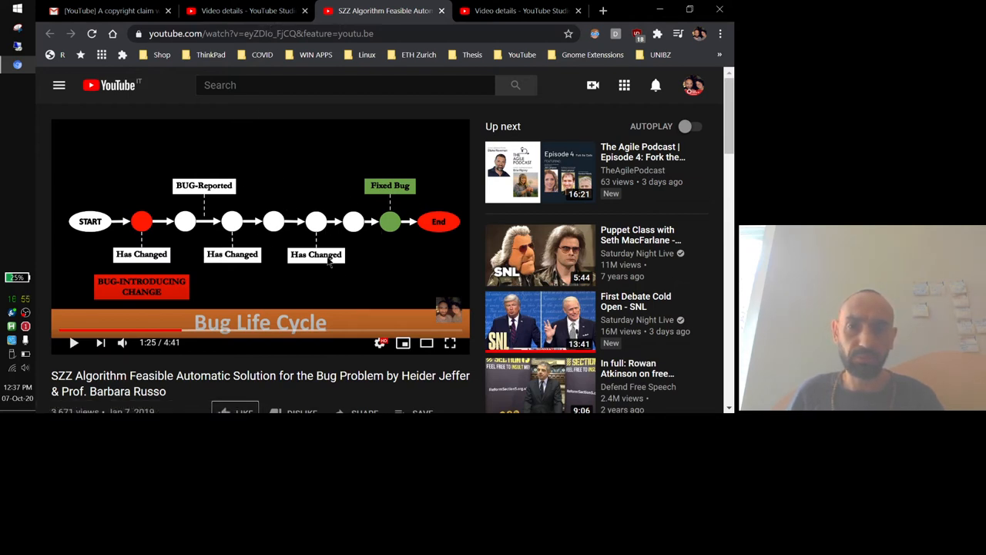
mouse_move(280, 289)
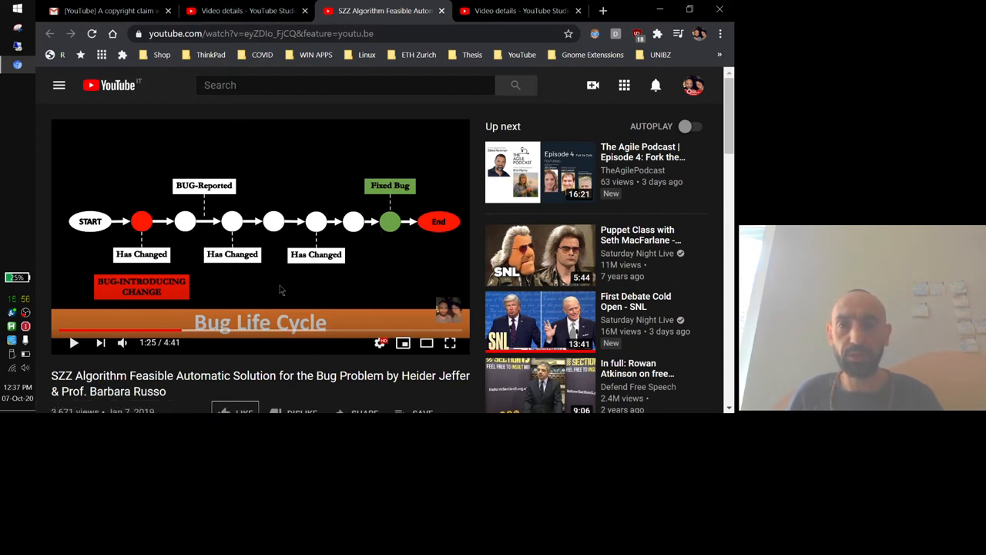
Move between the Studio and watch tabs and start a Send feedback message in YouTube Studio
left_click(247, 11)
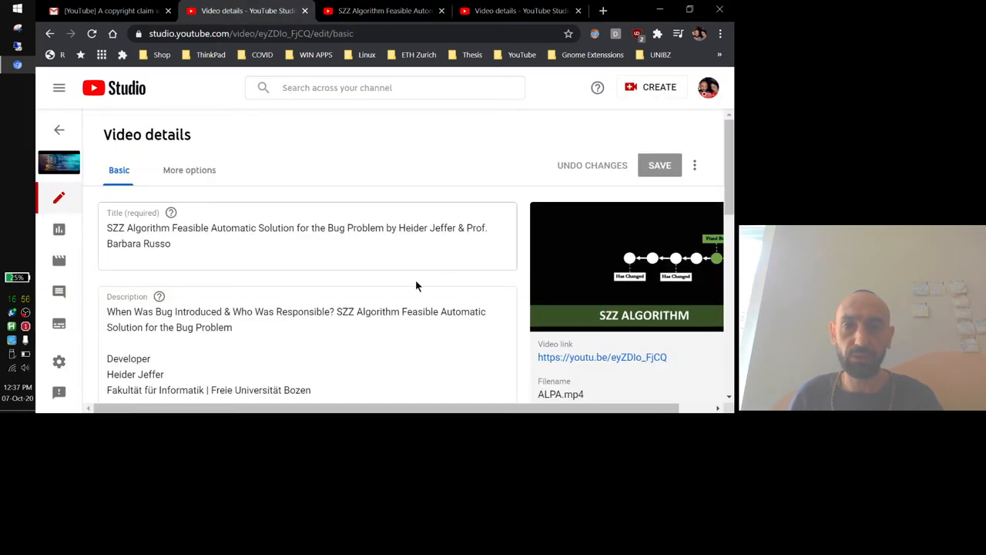
left_click(382, 11)
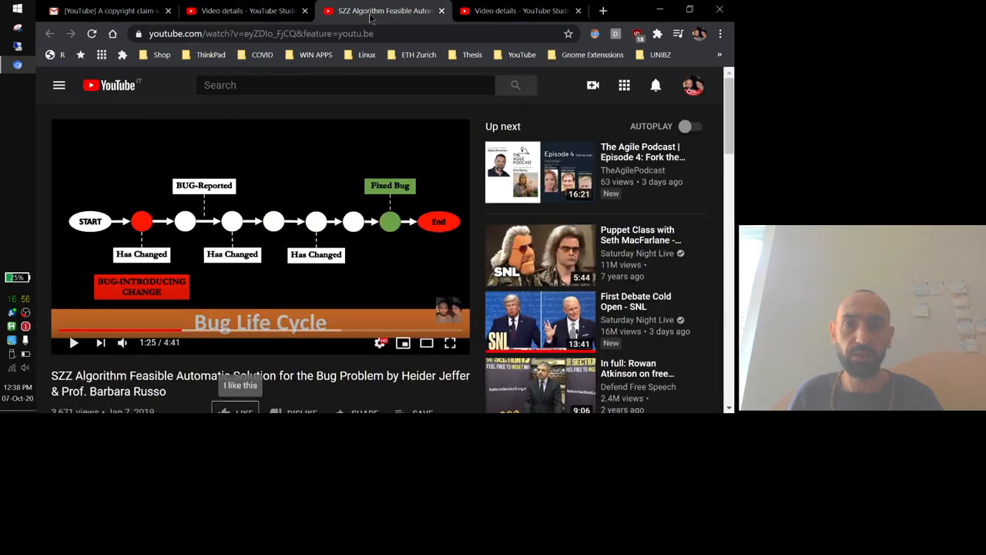
left_click(518, 11)
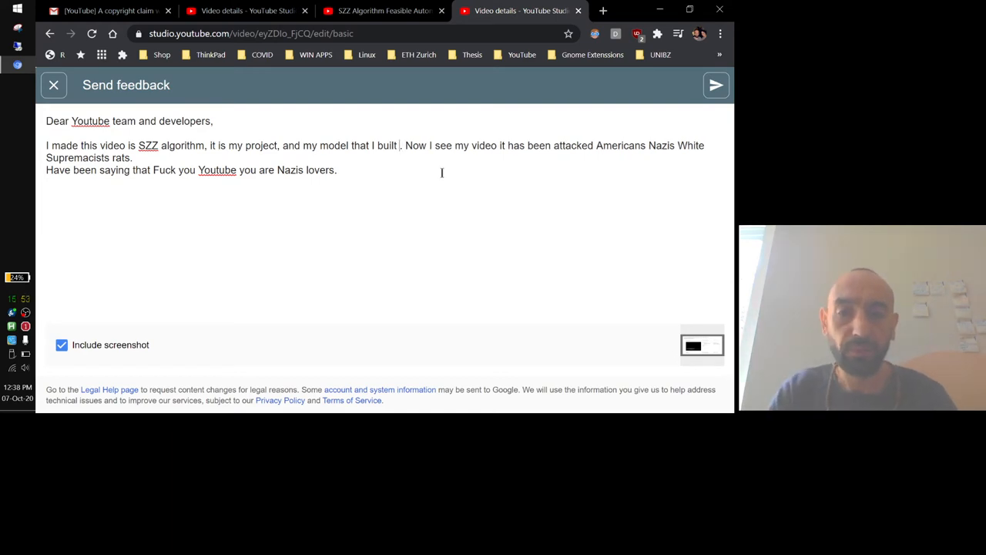
Finish the letter body mentioning software reliability testing
type("for software rel")
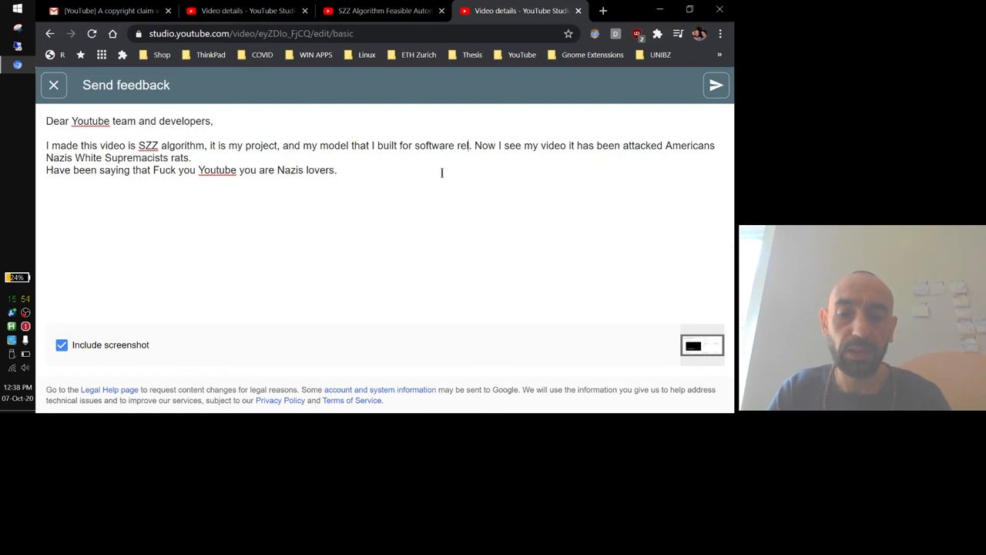
type("iability and te")
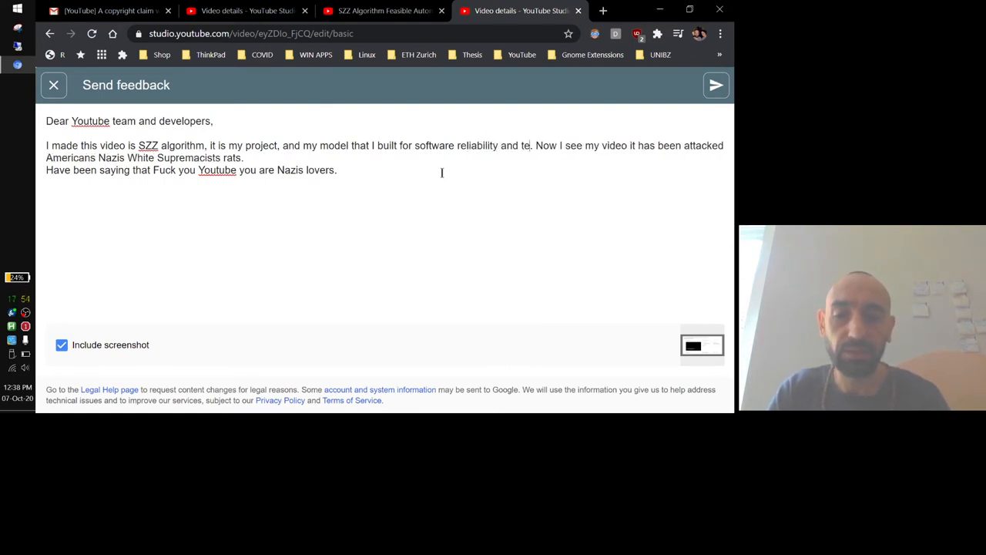
type("sting")
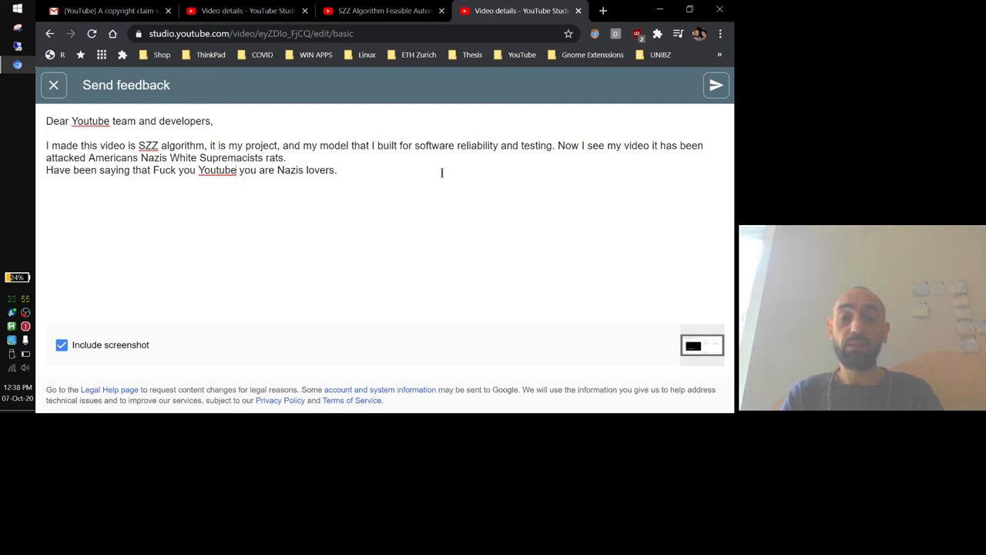
type(",")
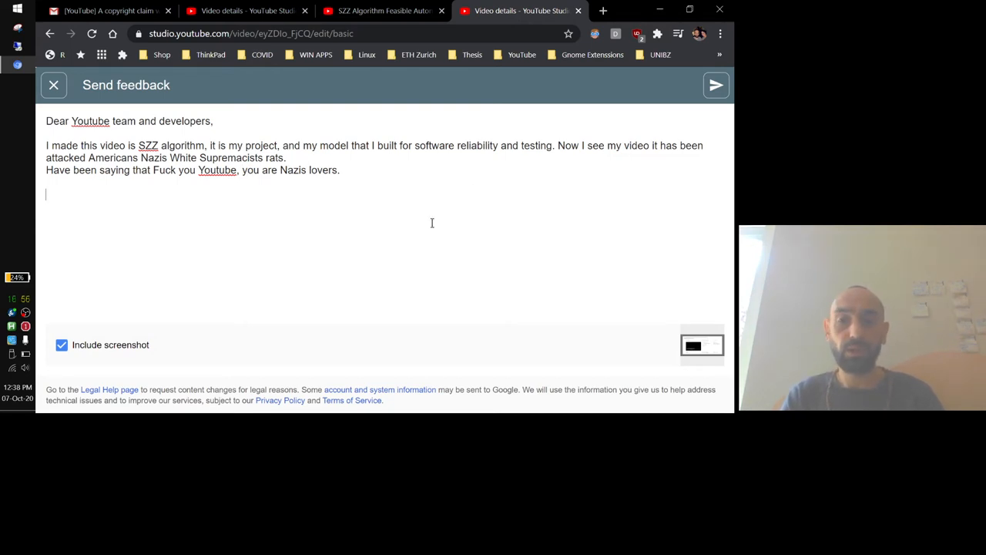
type("Thank")
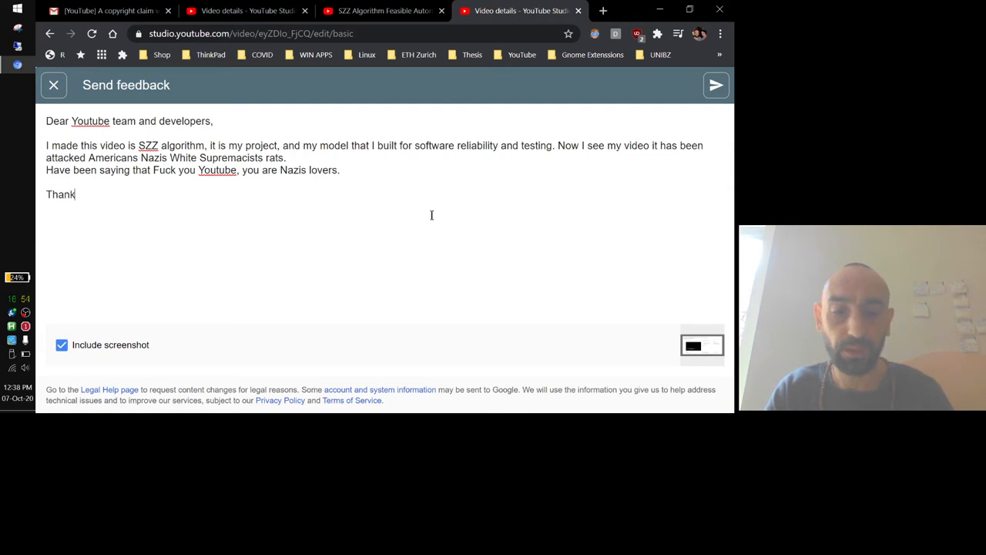
type("you")
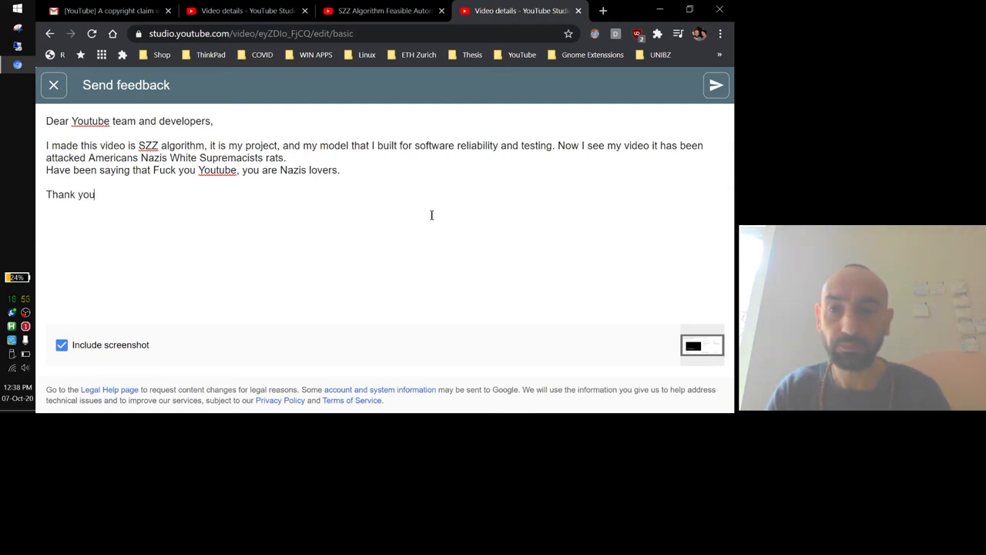
type("in adva")
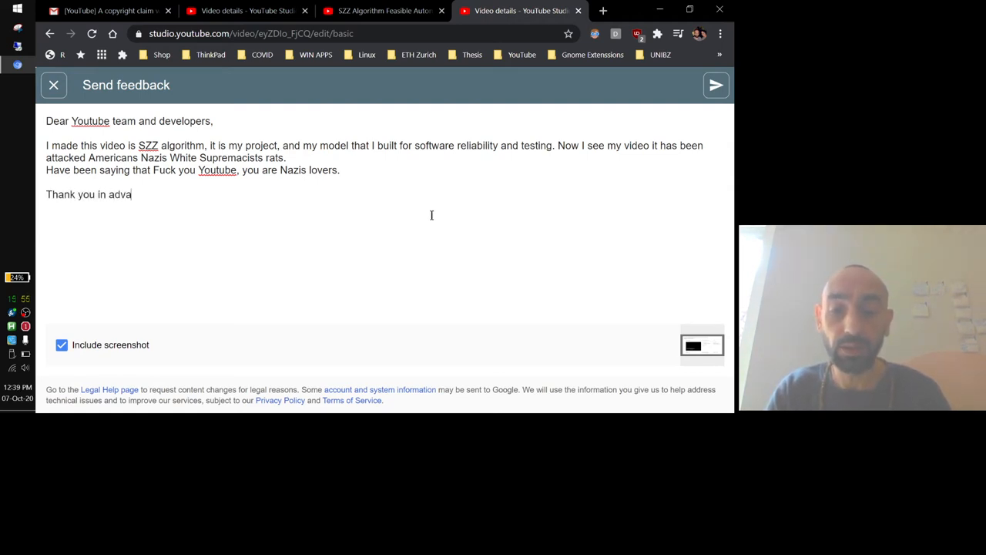
type("nced")
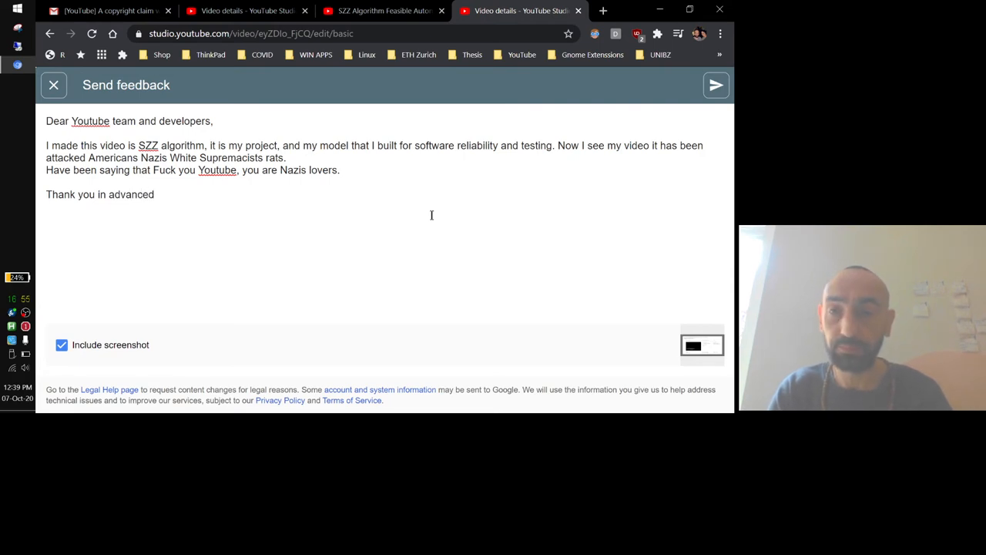
type("S")
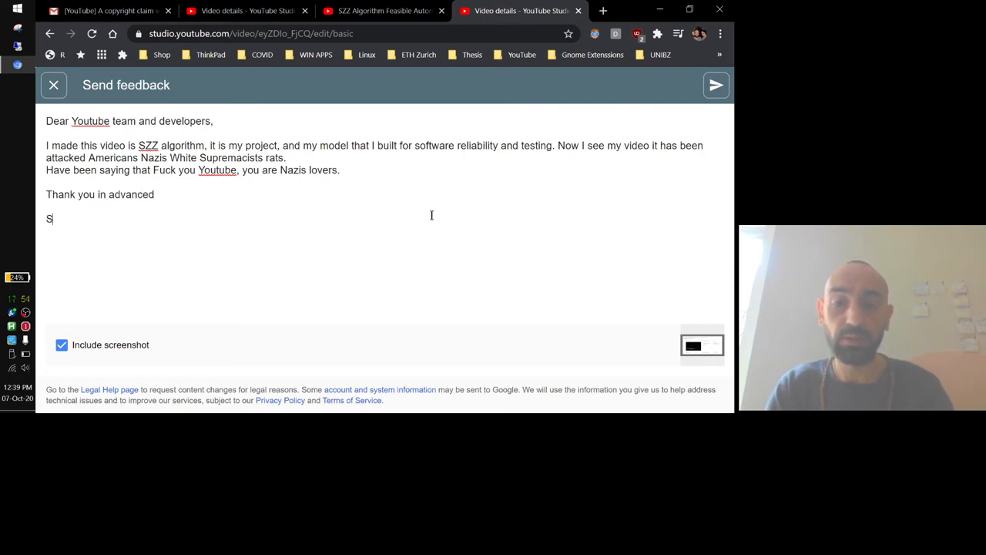
type("incer")
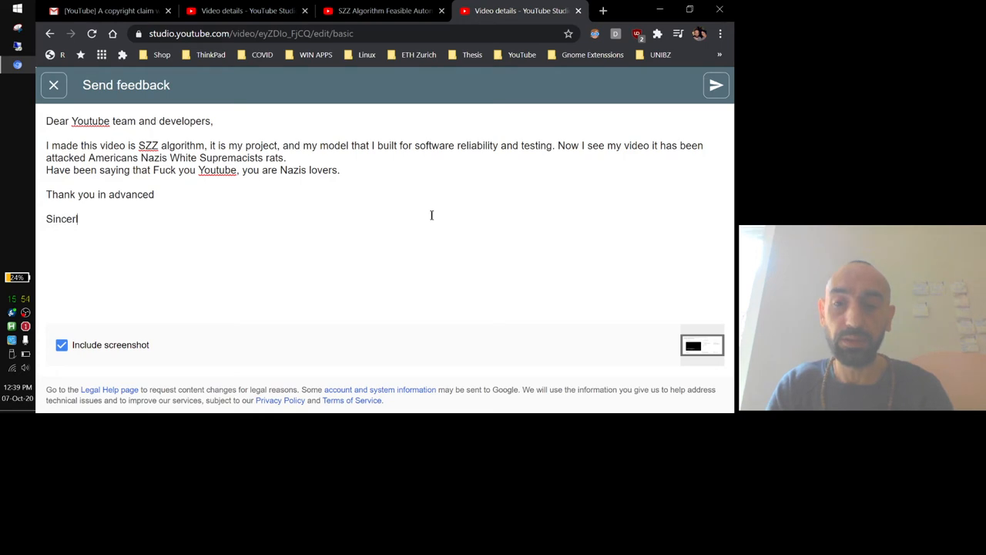
type("ly")
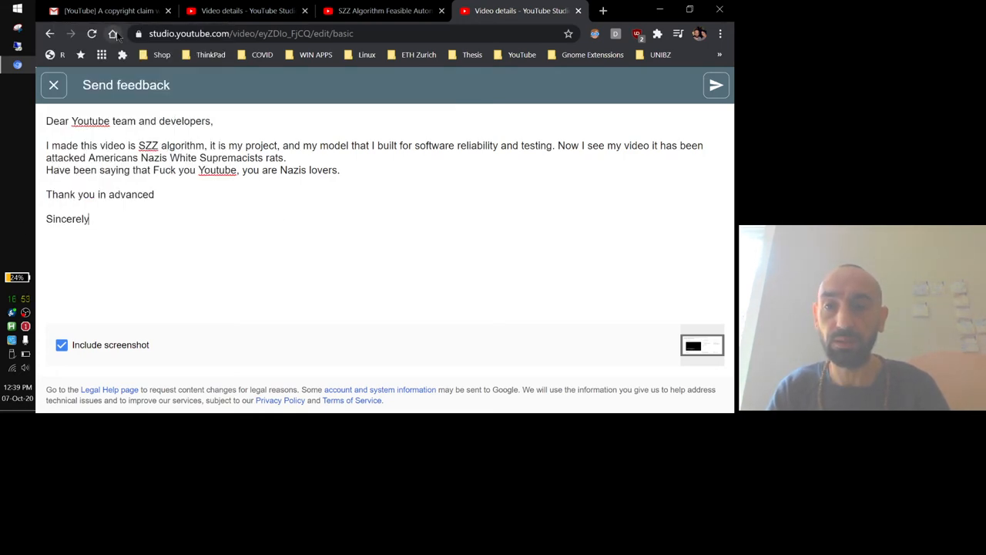
type("you")
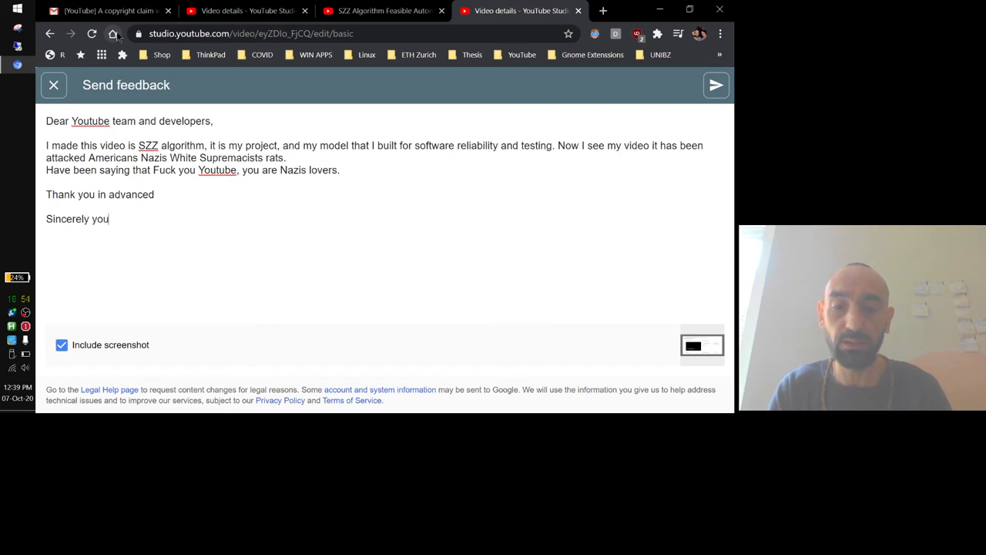
type("rs")
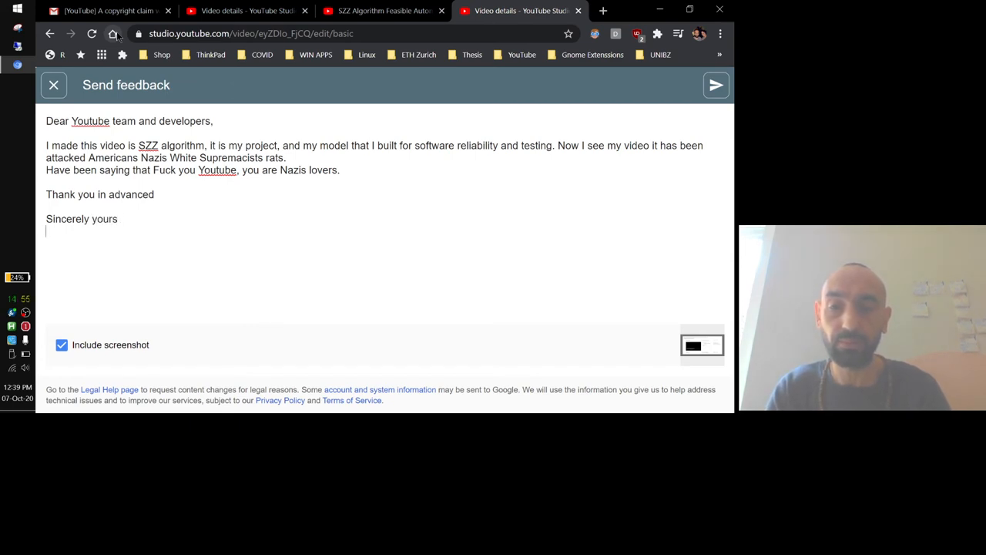
type("Heider")
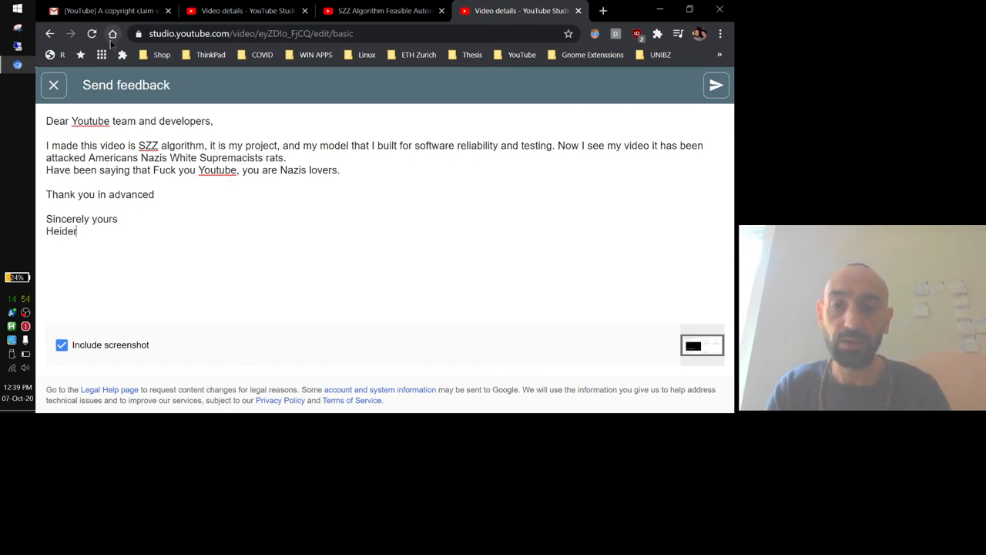
type("Jeffer")
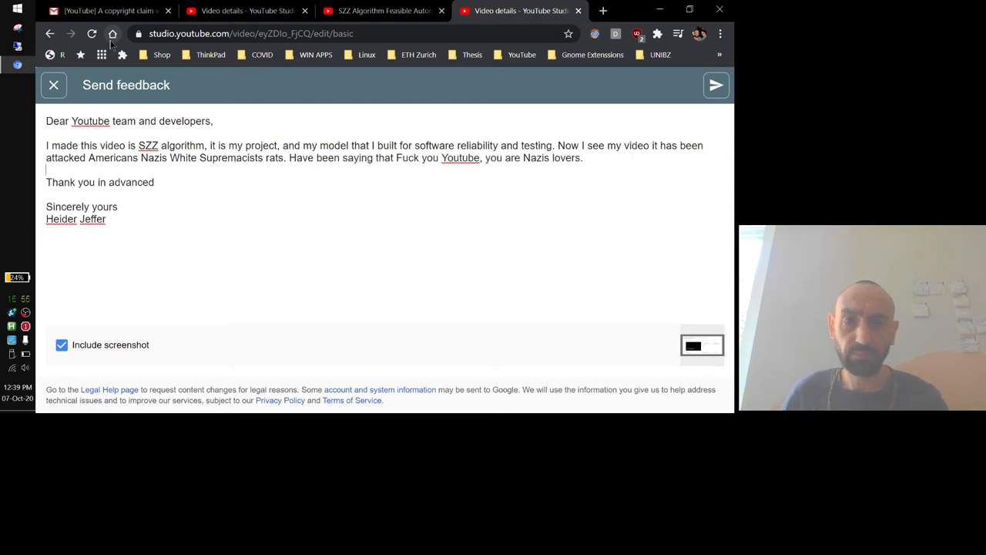
Insert 'you are fraud, and' into the body, tidy the line breaks, and send the feedback to YouTube
key("Backspace")
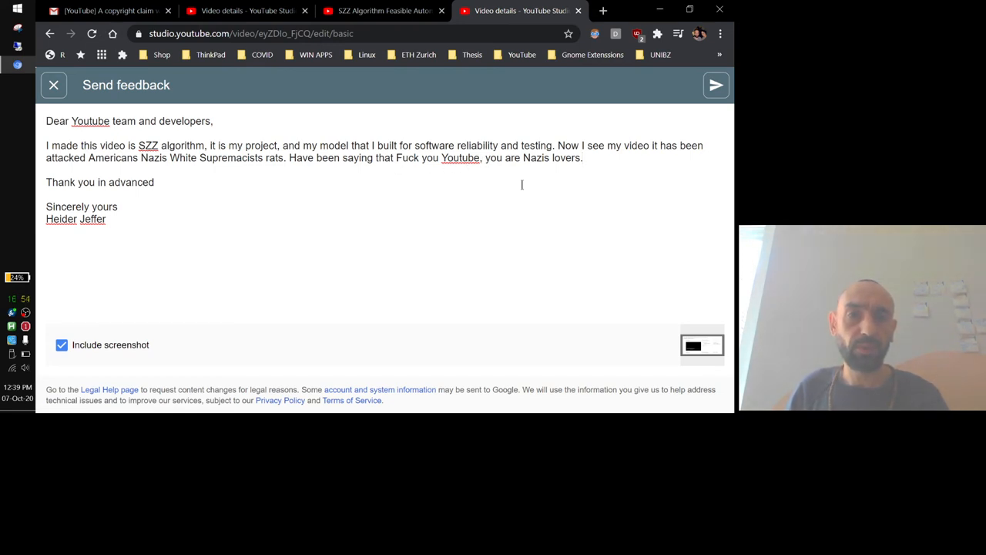
type("yop")
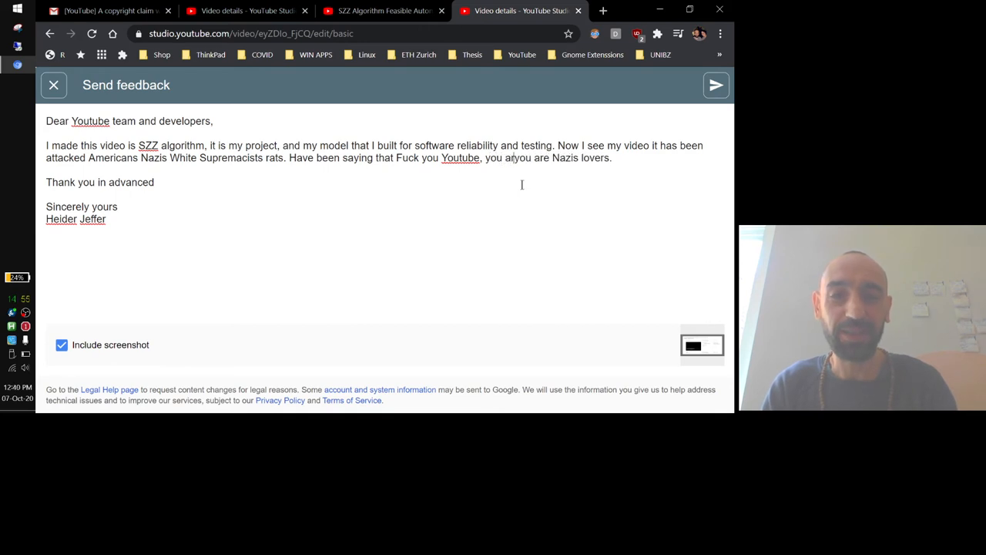
type("fraud, and")
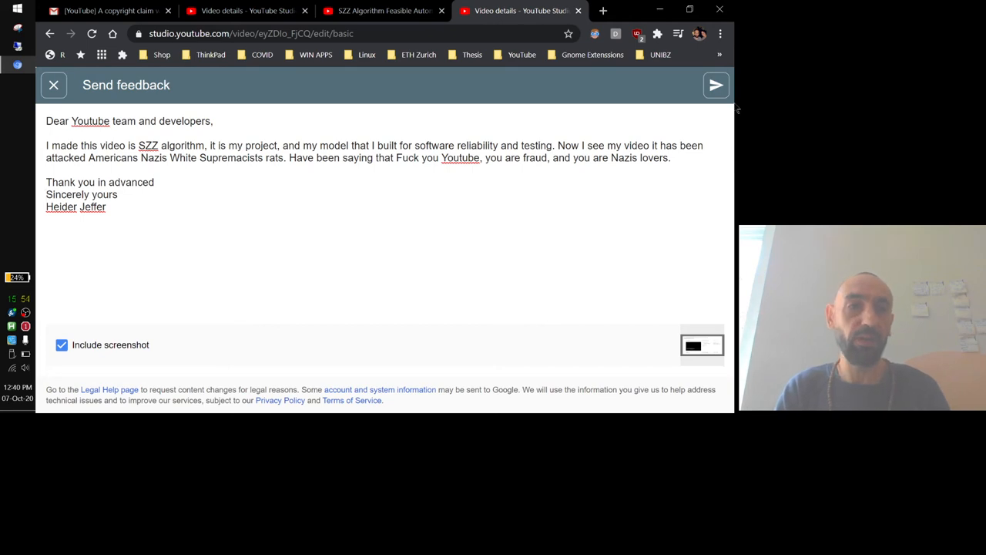
left_click(715, 85)
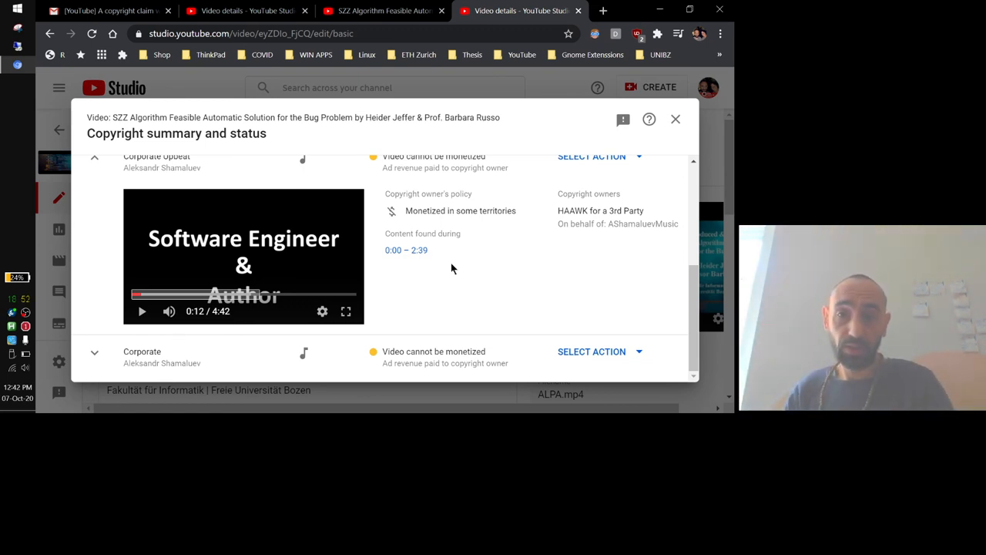
mouse_move(490, 278)
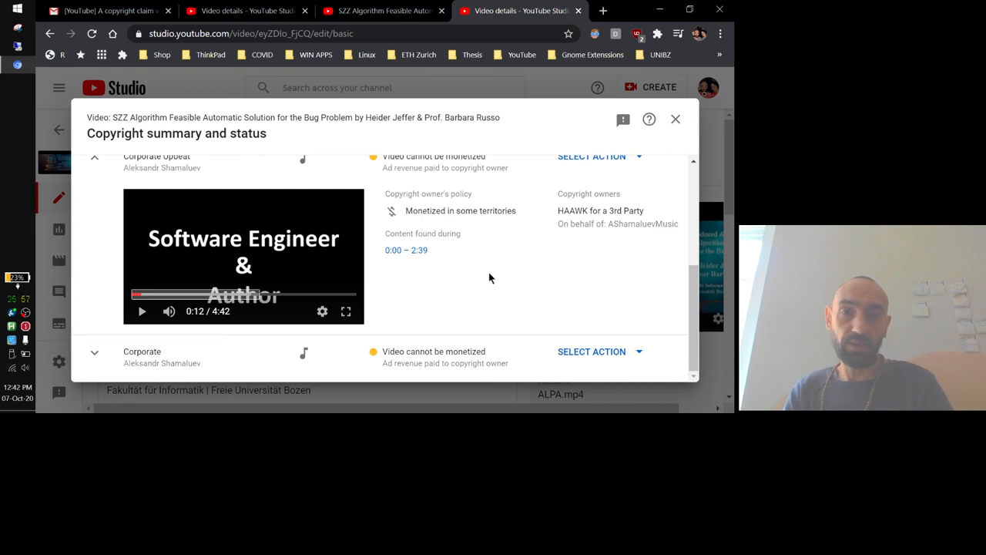
mouse_move(435, 299)
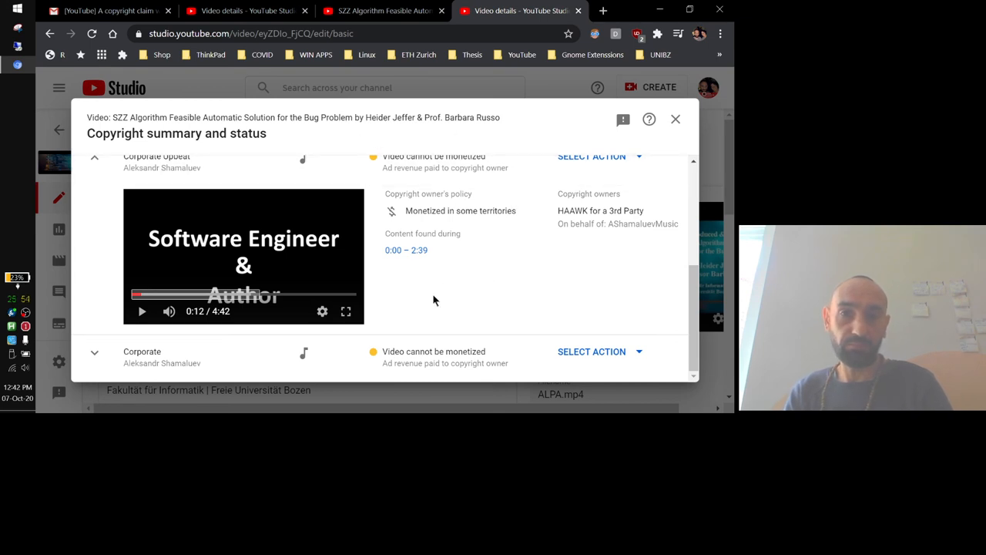
scroll("up", 3)
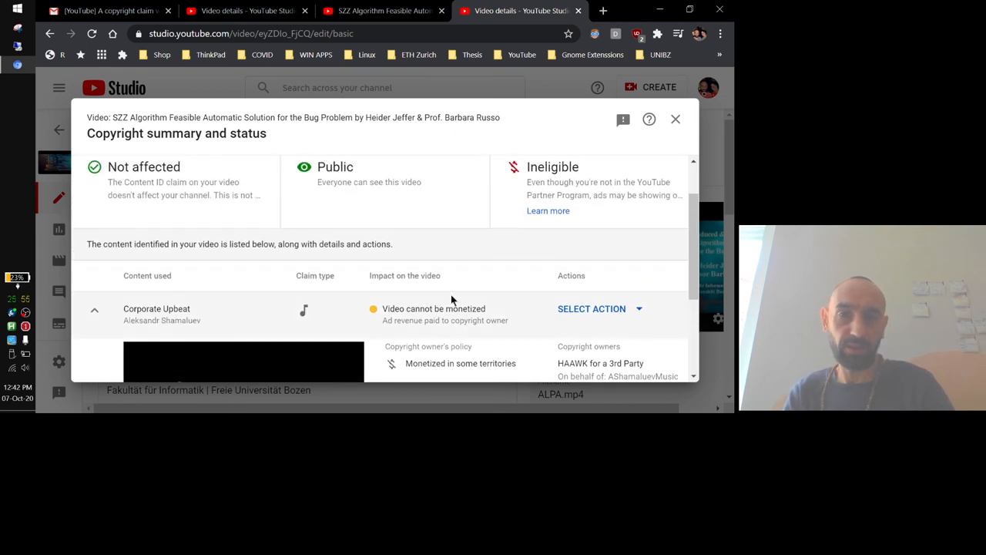
scroll("down", 3)
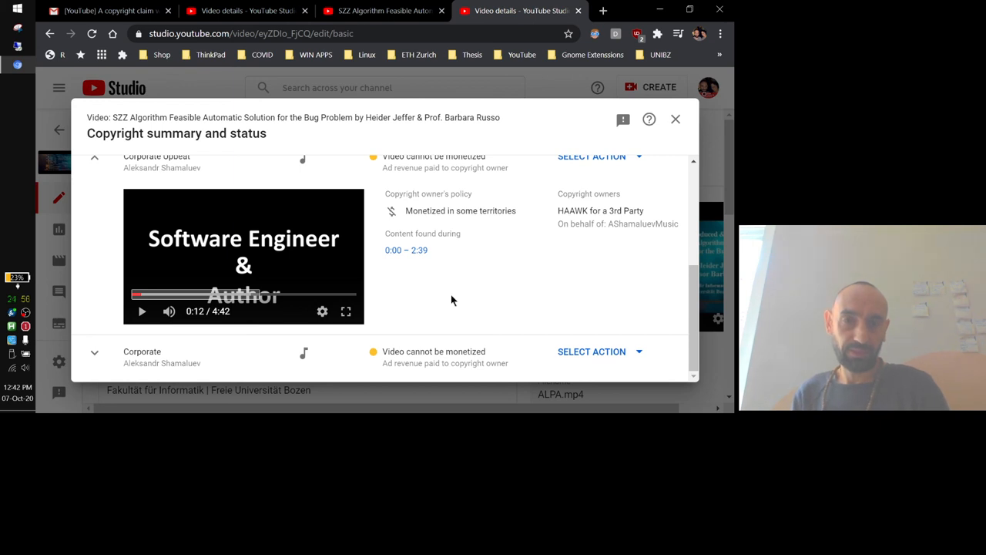
mouse_move(502, 253)
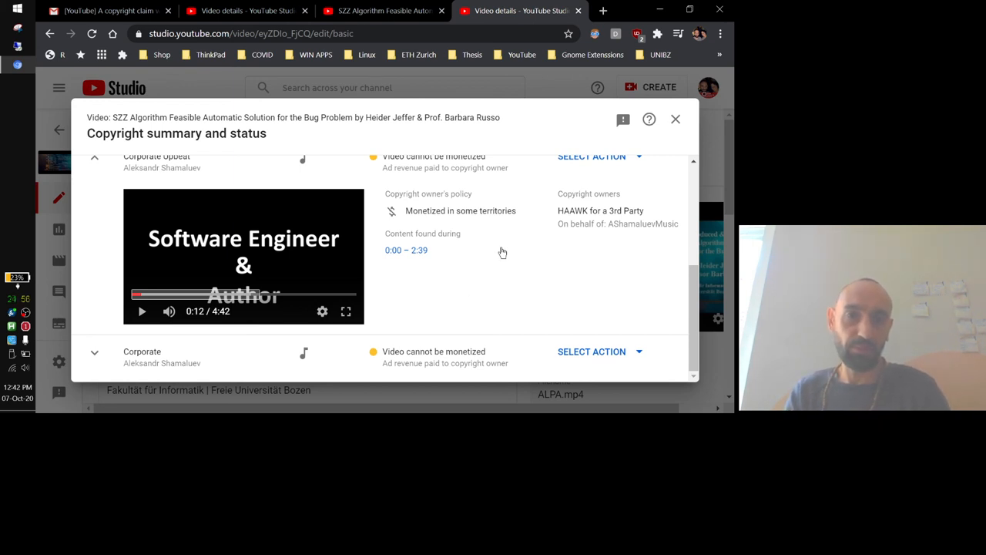
mouse_move(493, 295)
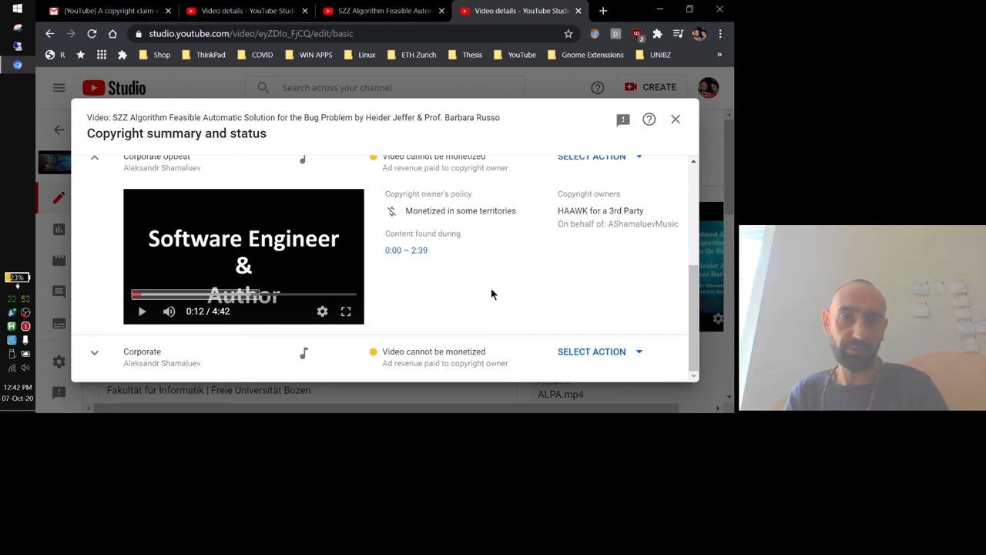
scroll("up", 3)
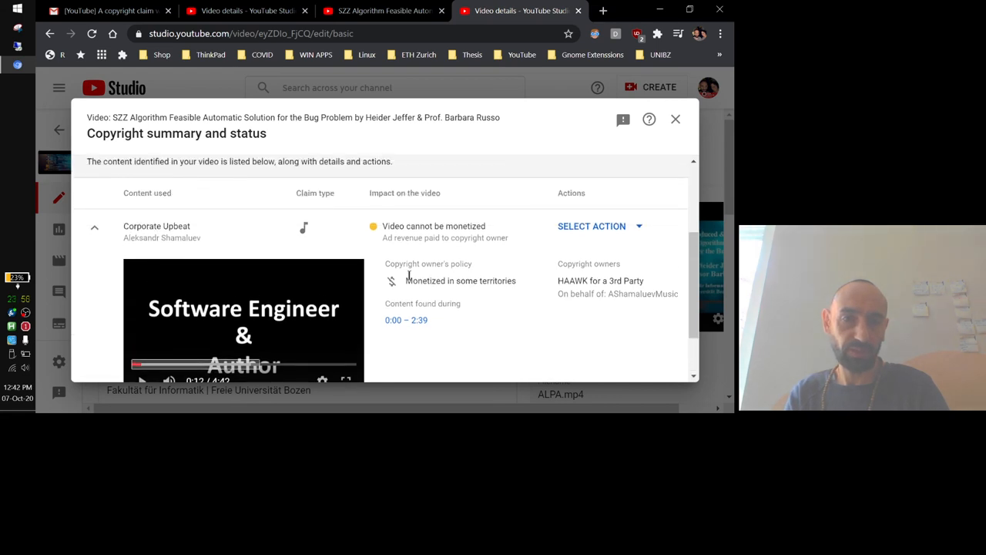
mouse_move(593, 136)
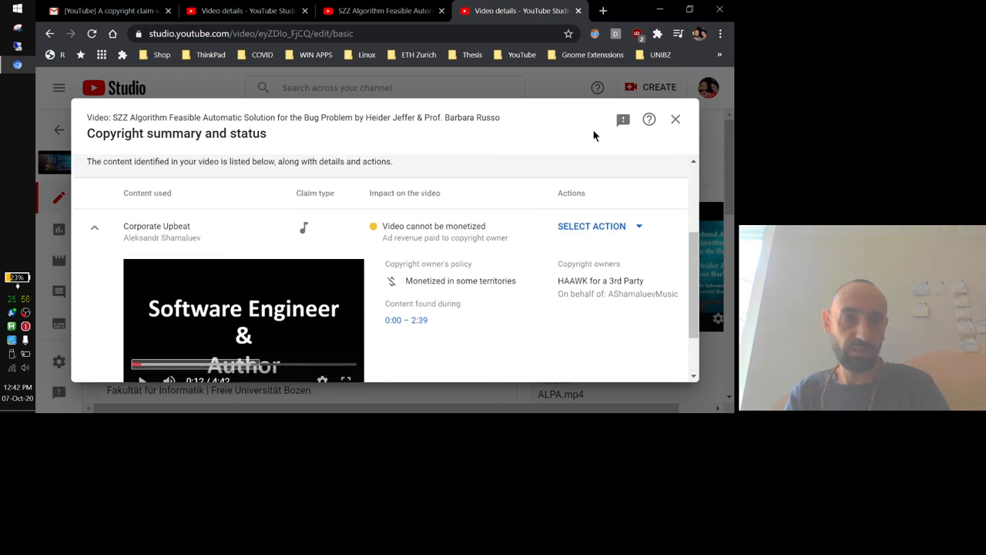
mouse_move(362, 142)
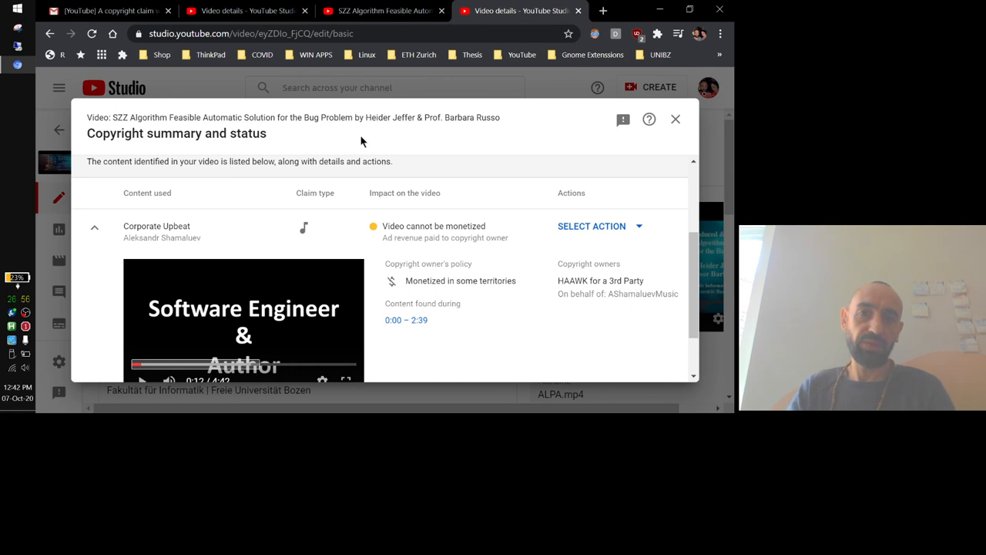
mouse_move(391, 197)
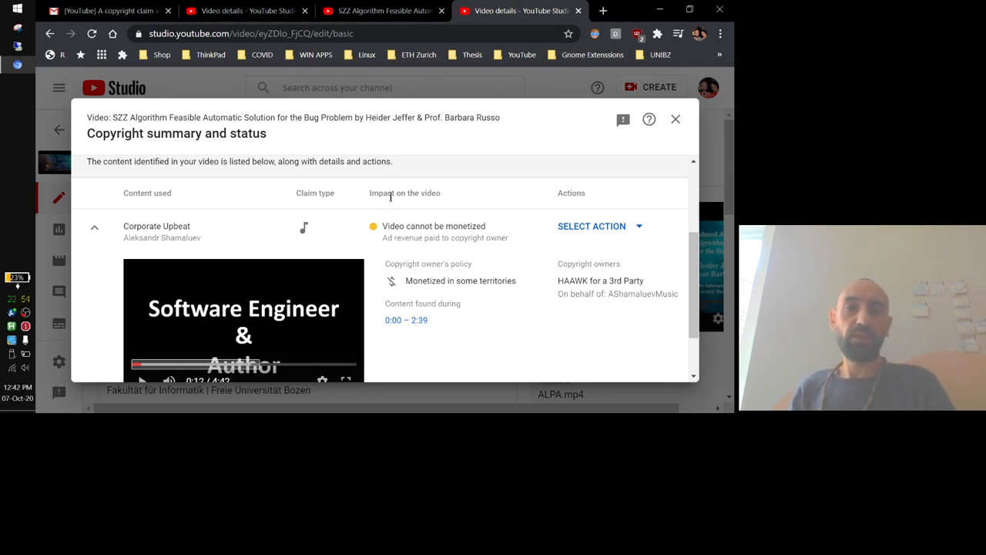
mouse_move(425, 162)
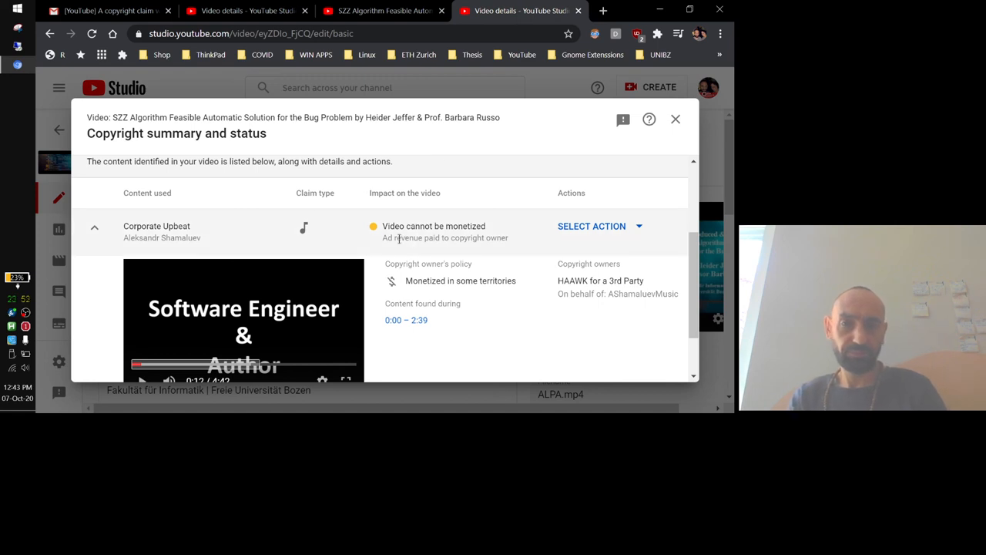
scroll("up", 3)
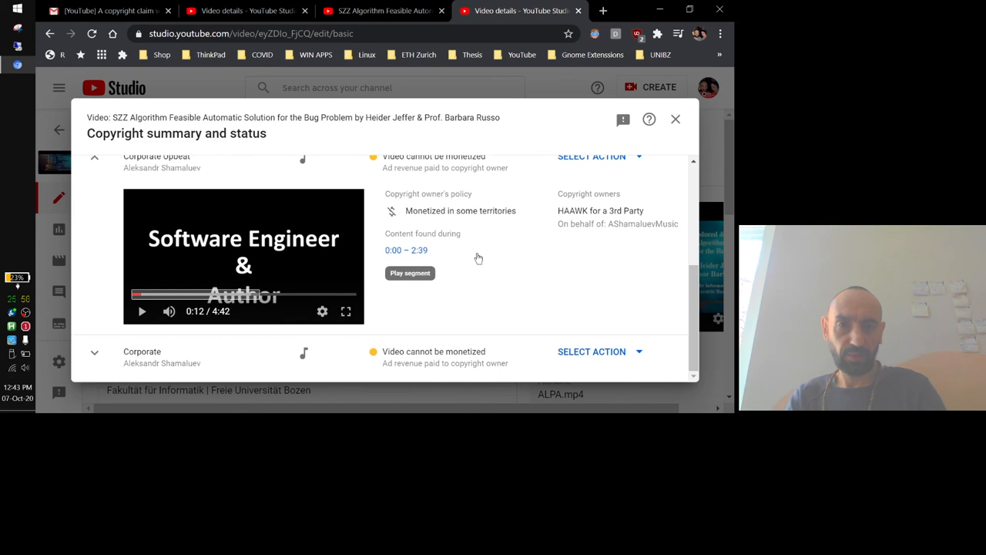
mouse_move(539, 270)
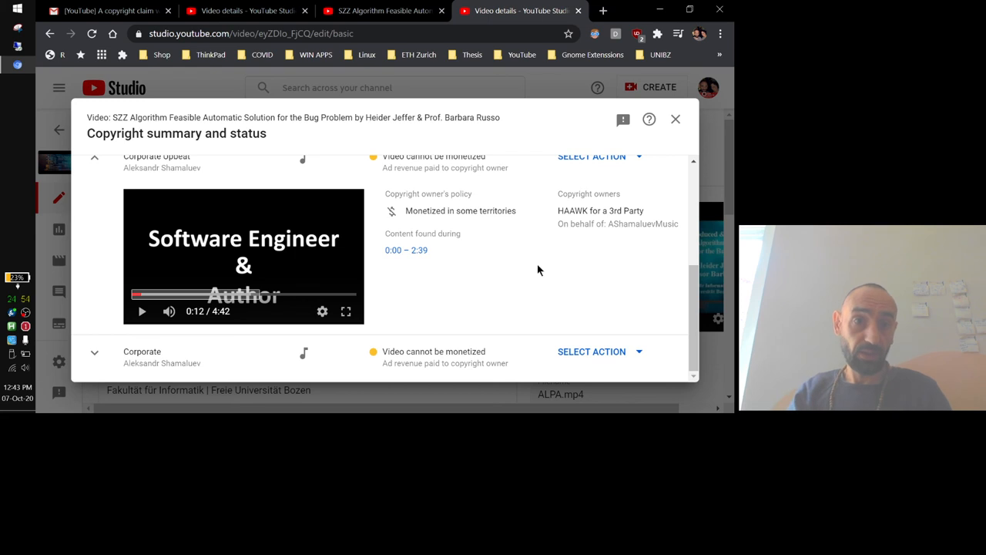
mouse_move(557, 284)
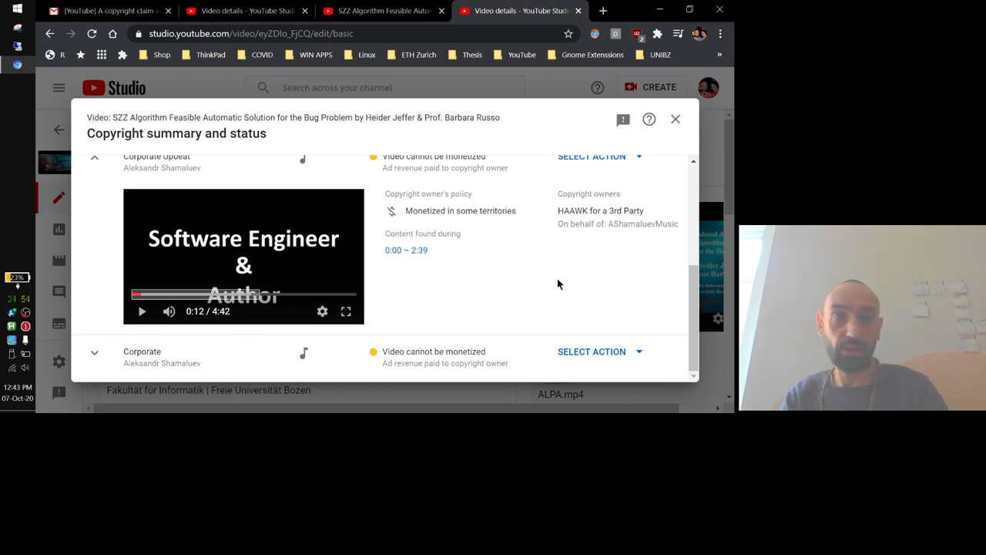